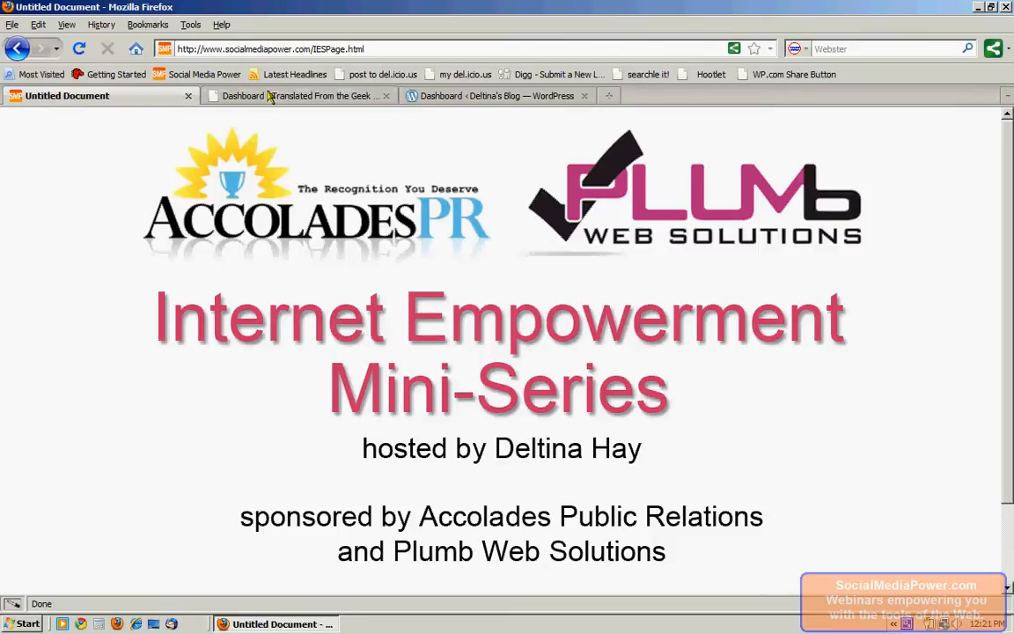
# Step: Switch to the self-hosted site's admin dashboard showing Right Now and QuickPress
pyautogui.click(299, 95)
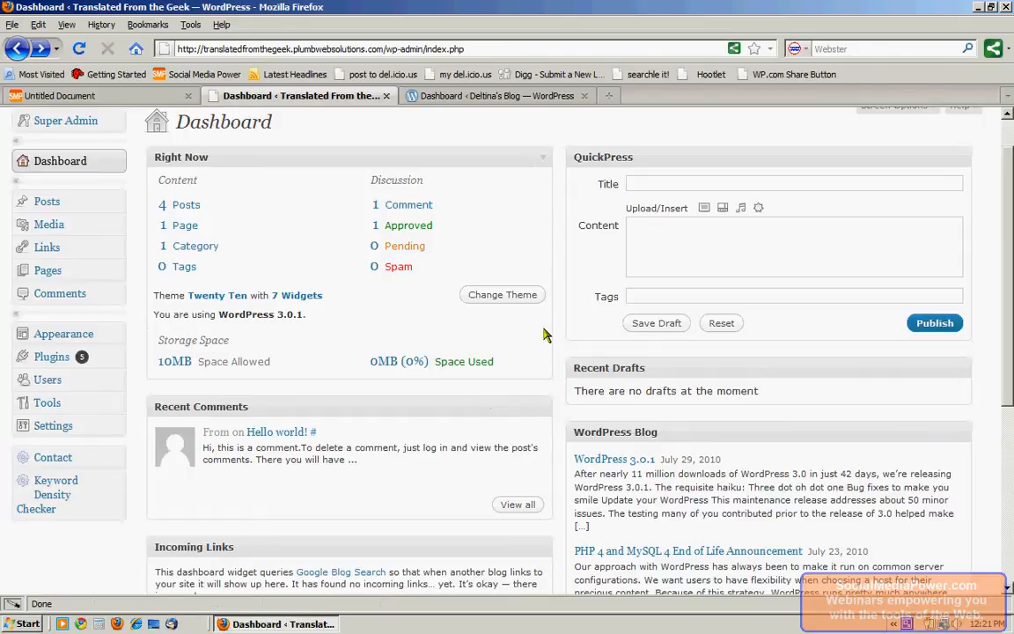
pyautogui.moveTo(48, 380)
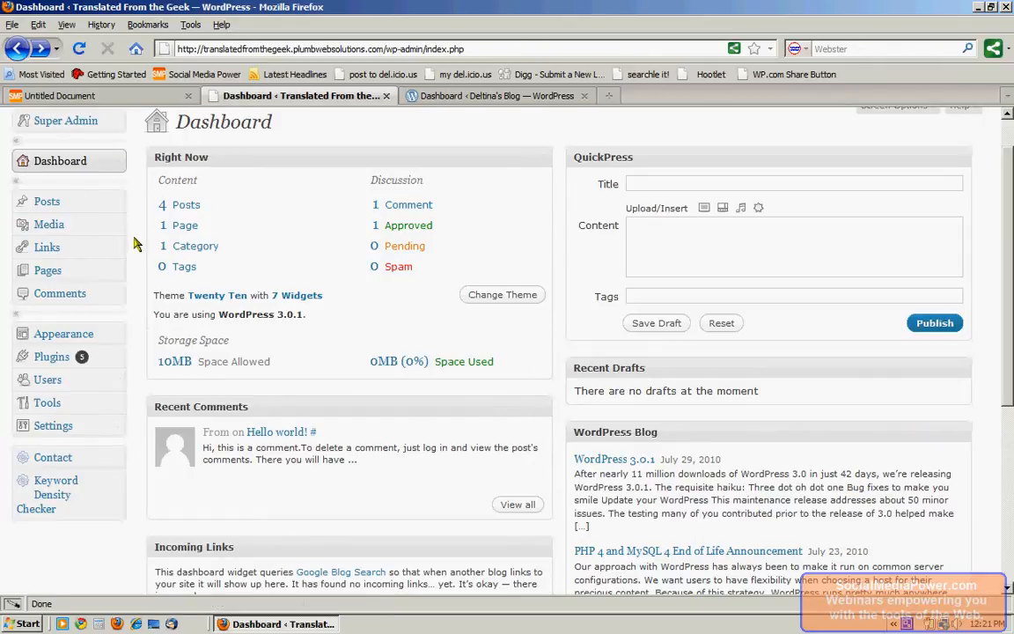
pyautogui.moveTo(950, 131)
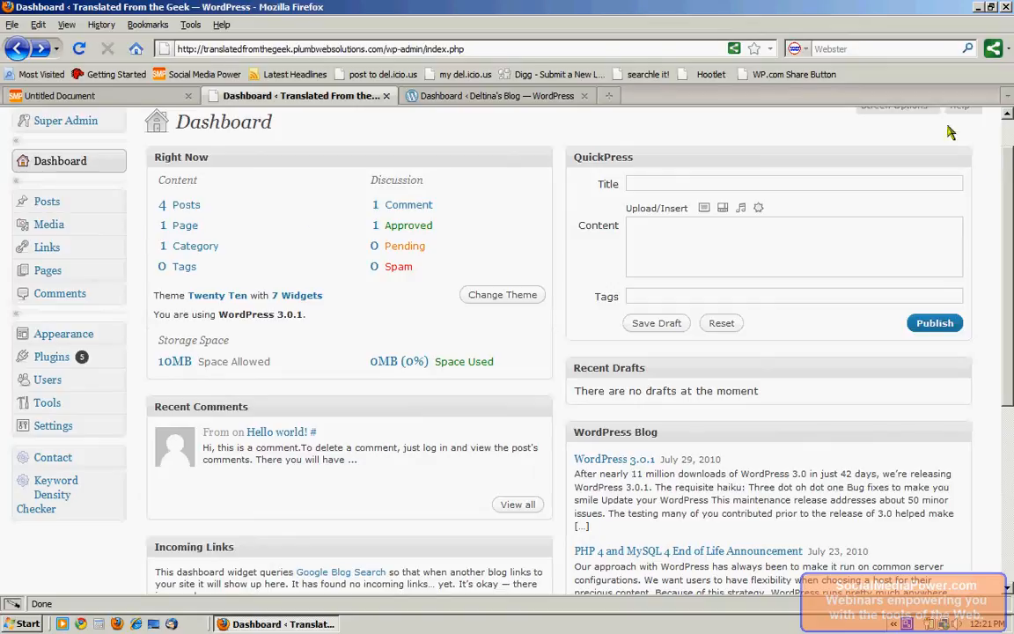
pyautogui.moveTo(808, 132)
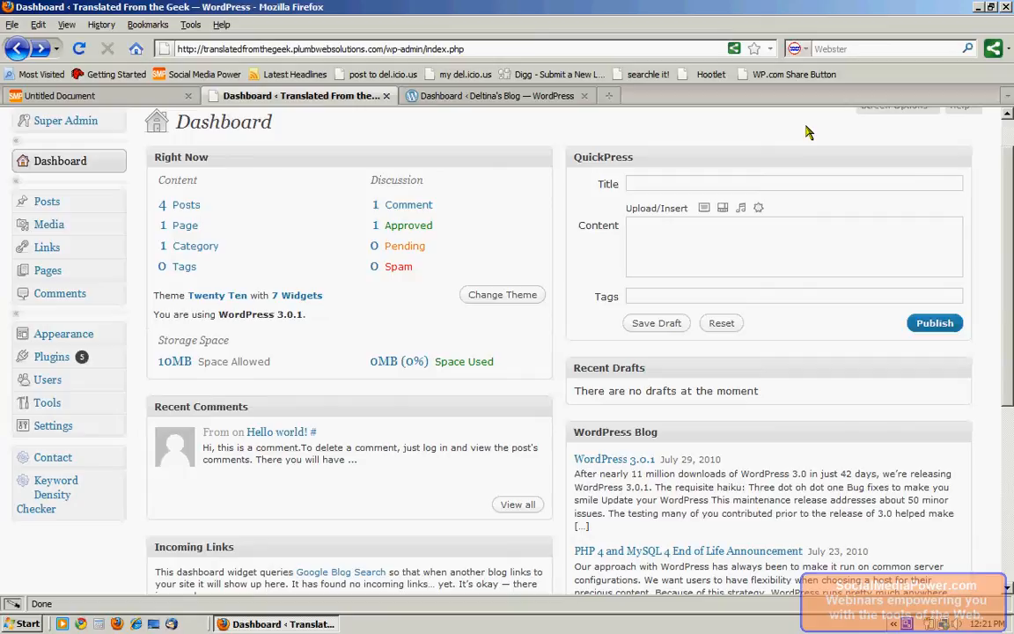
pyautogui.moveTo(676, 180)
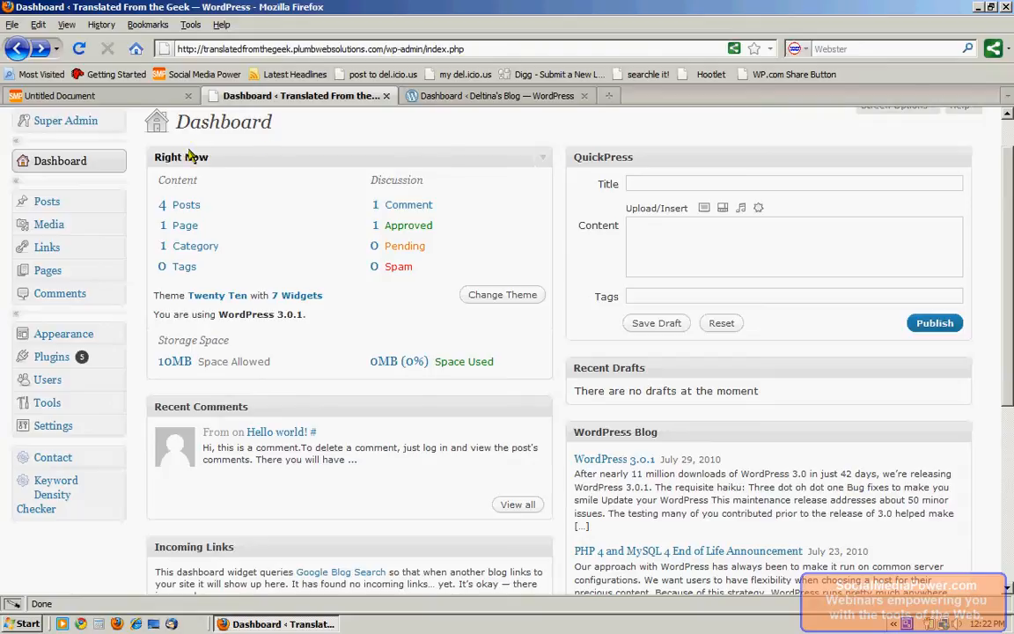
pyautogui.moveTo(352, 317)
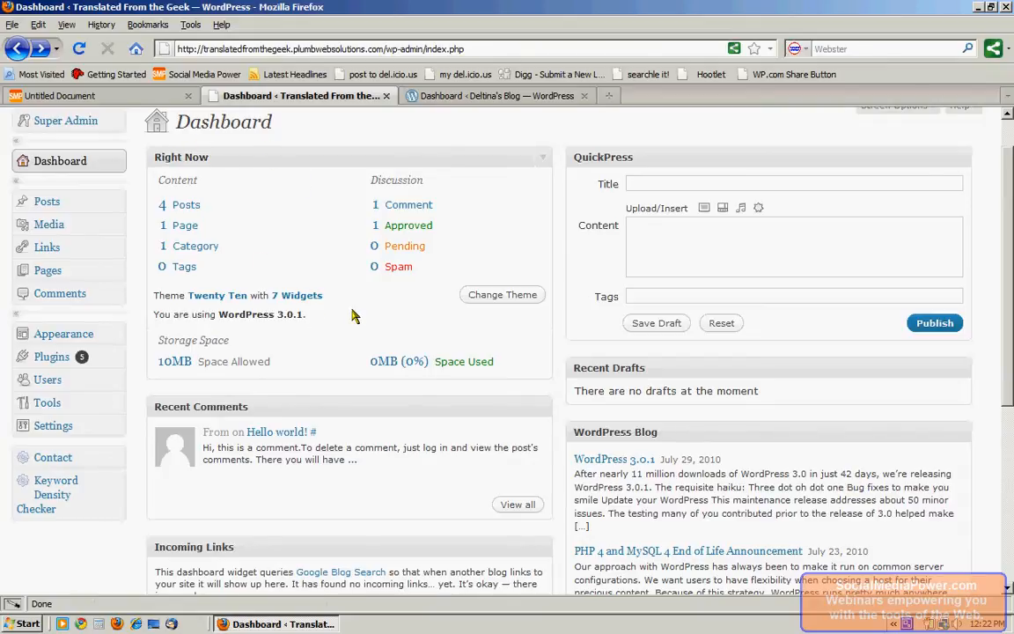
pyautogui.moveTo(341, 303)
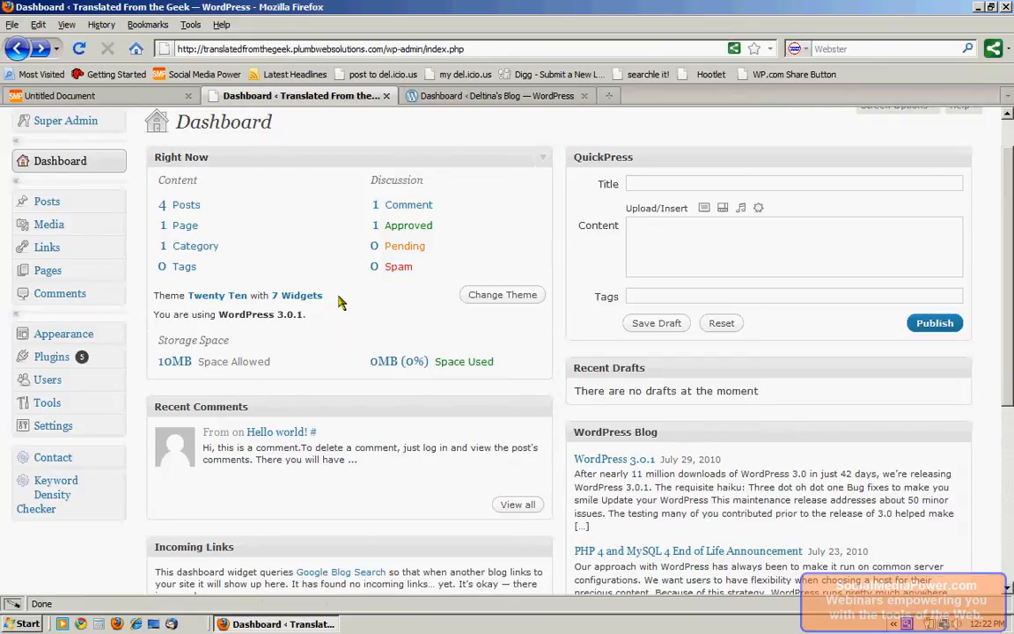
pyautogui.moveTo(425, 324)
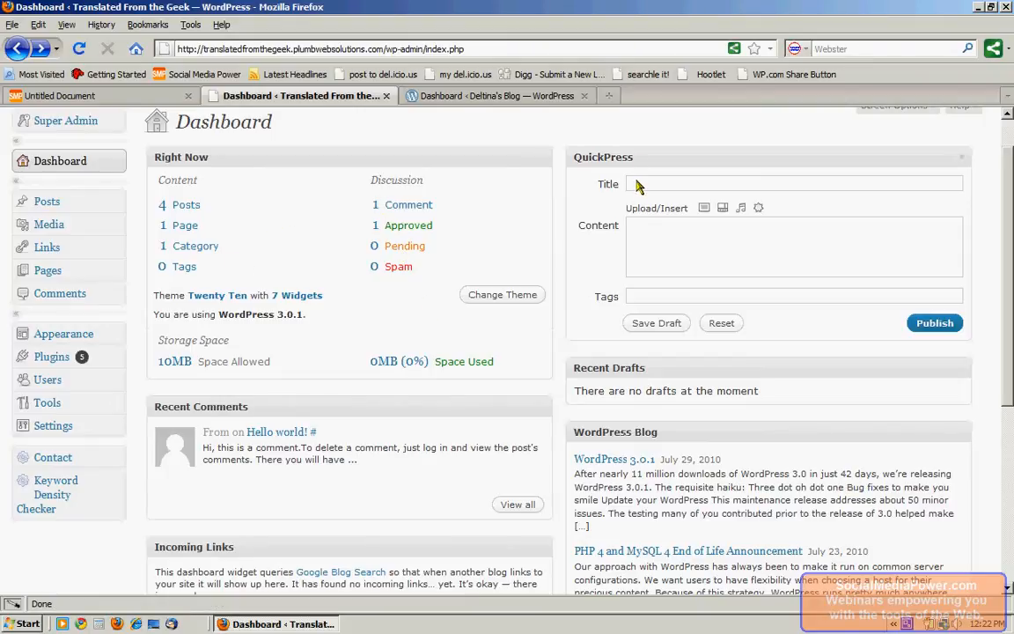
pyautogui.moveTo(697, 190)
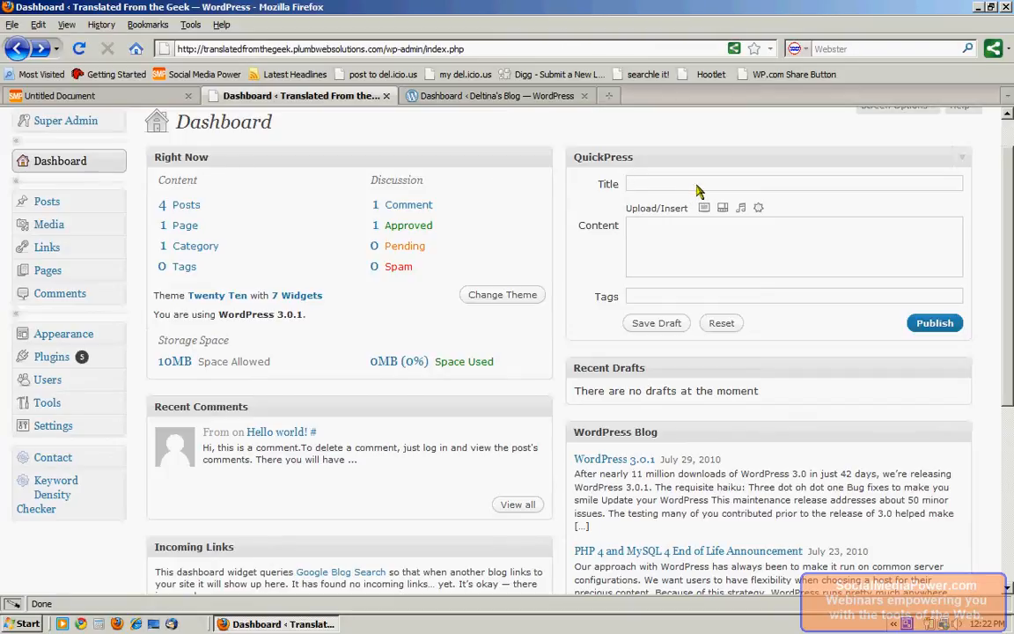
pyautogui.click(792, 183)
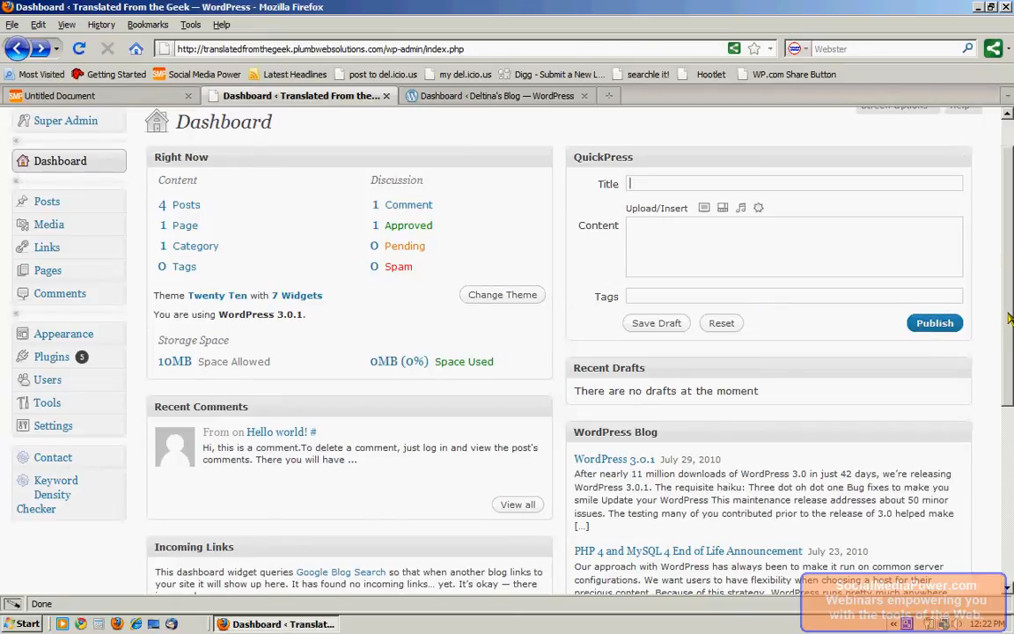
# Step: Scroll down to the Incoming Links, Plugins, Google Analytics Summary and Other WordPress News boxes
pyautogui.scroll(-3)
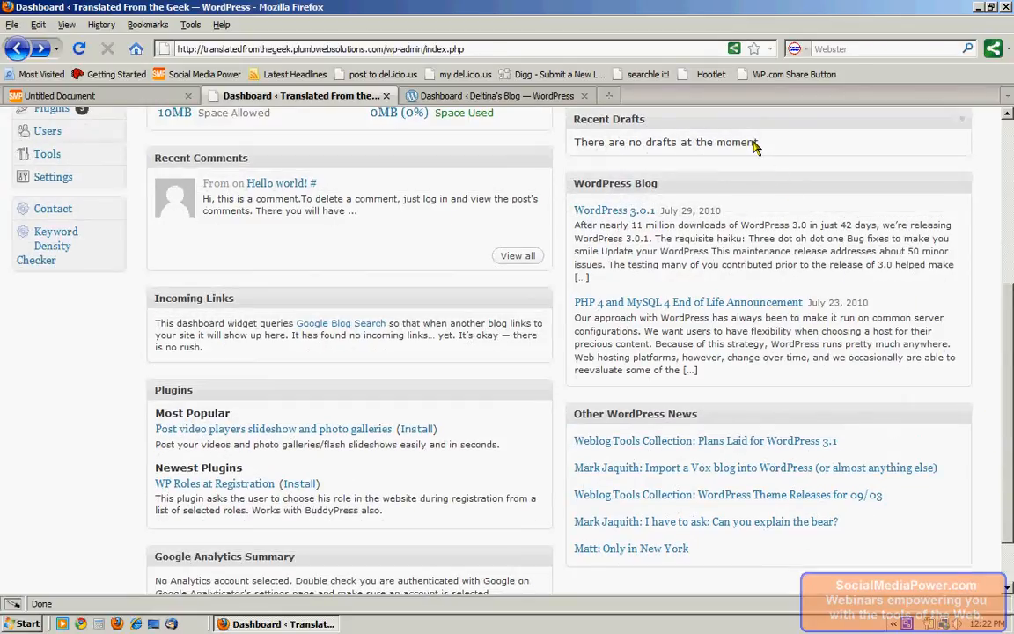
pyautogui.moveTo(325, 204)
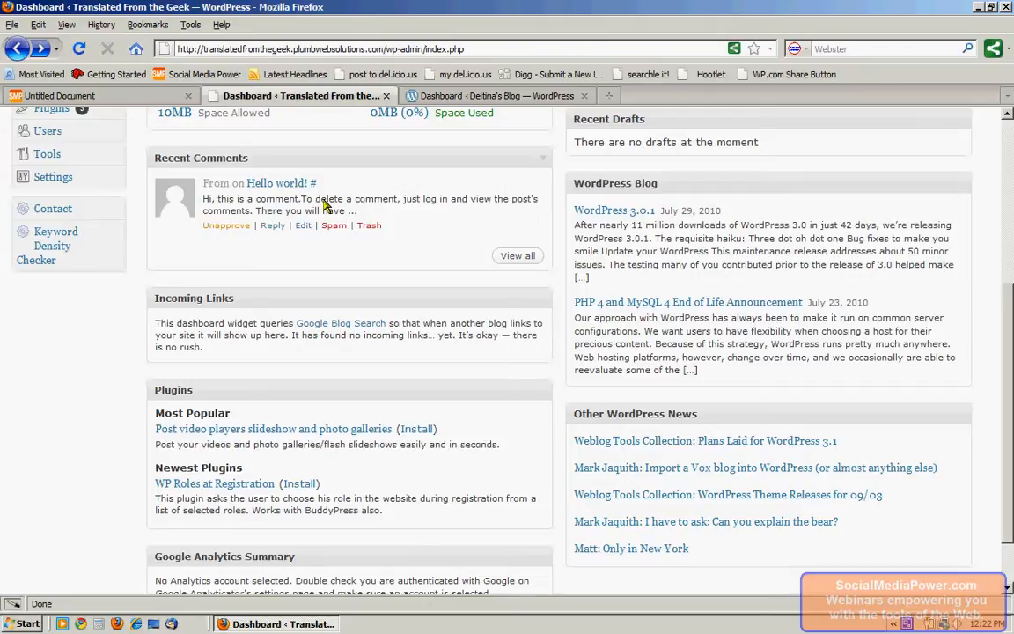
pyautogui.moveTo(360, 255)
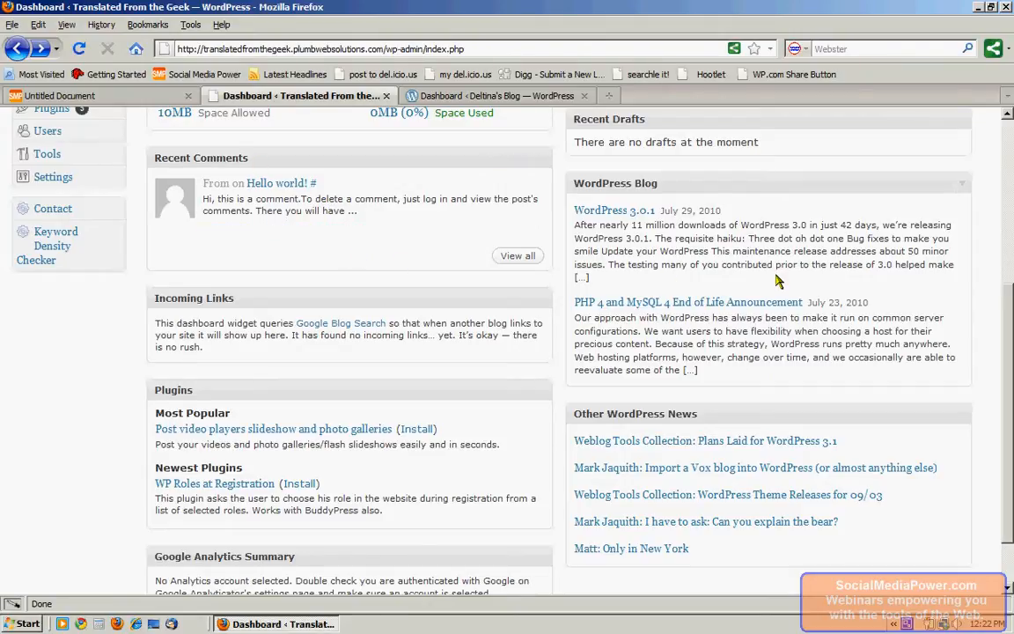
pyautogui.scroll(-3)
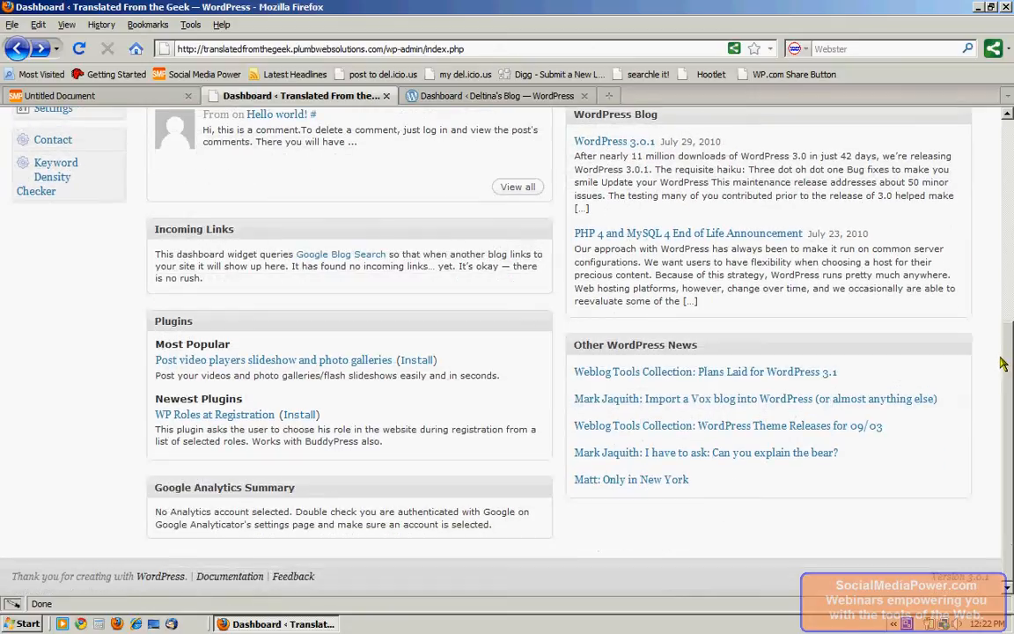
pyautogui.moveTo(695, 179)
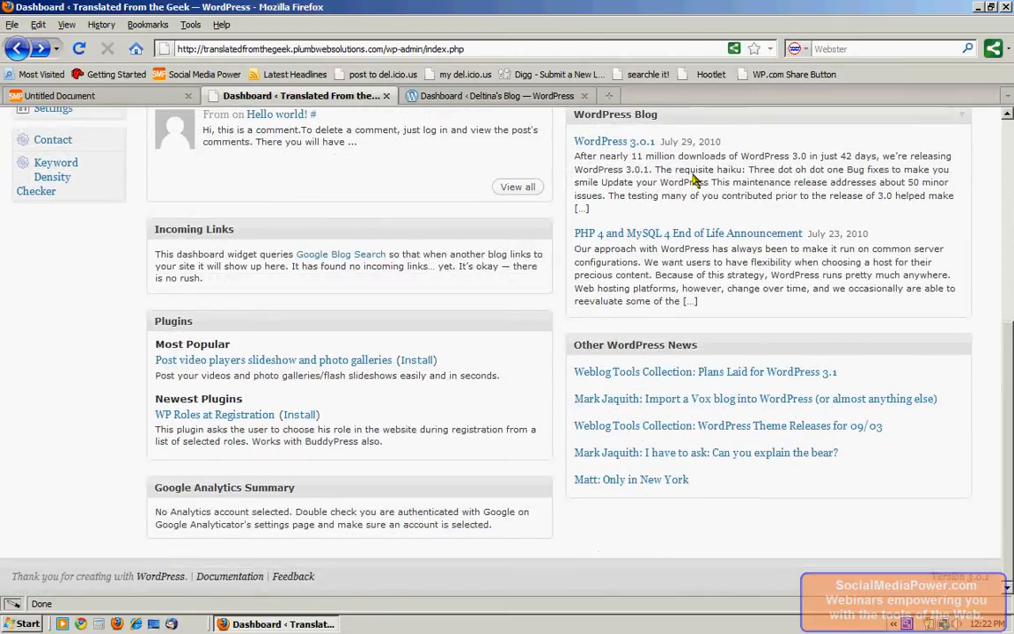
pyautogui.moveTo(912, 497)
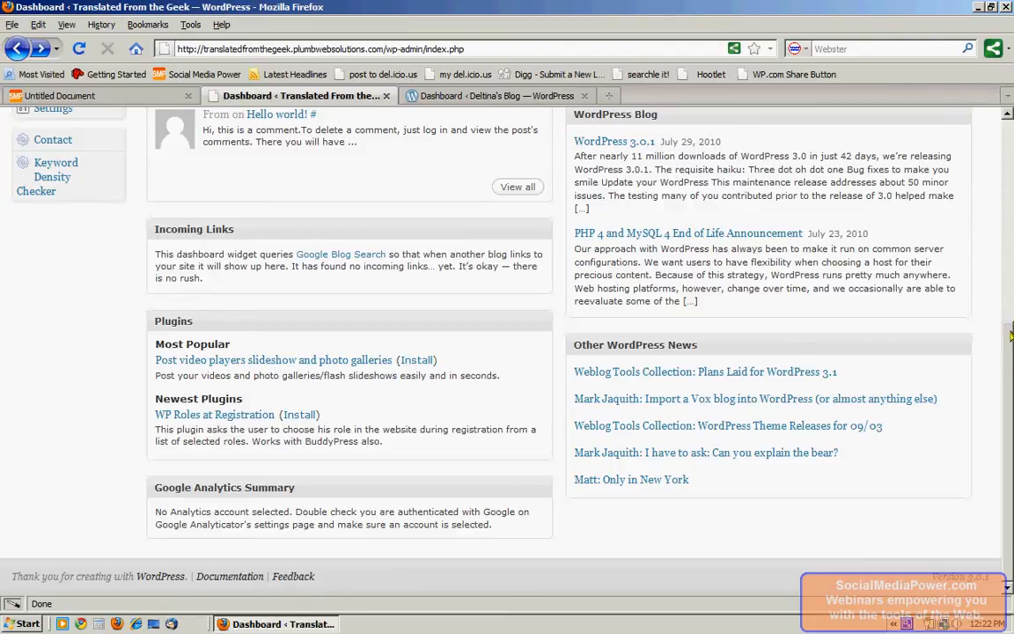
pyautogui.moveTo(278, 229)
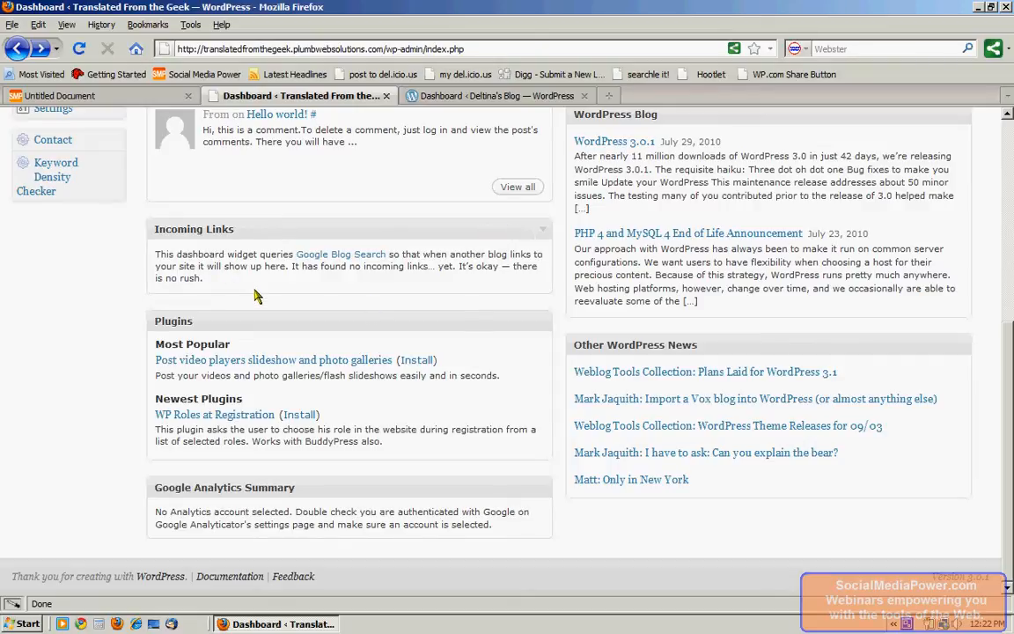
pyautogui.moveTo(375, 322)
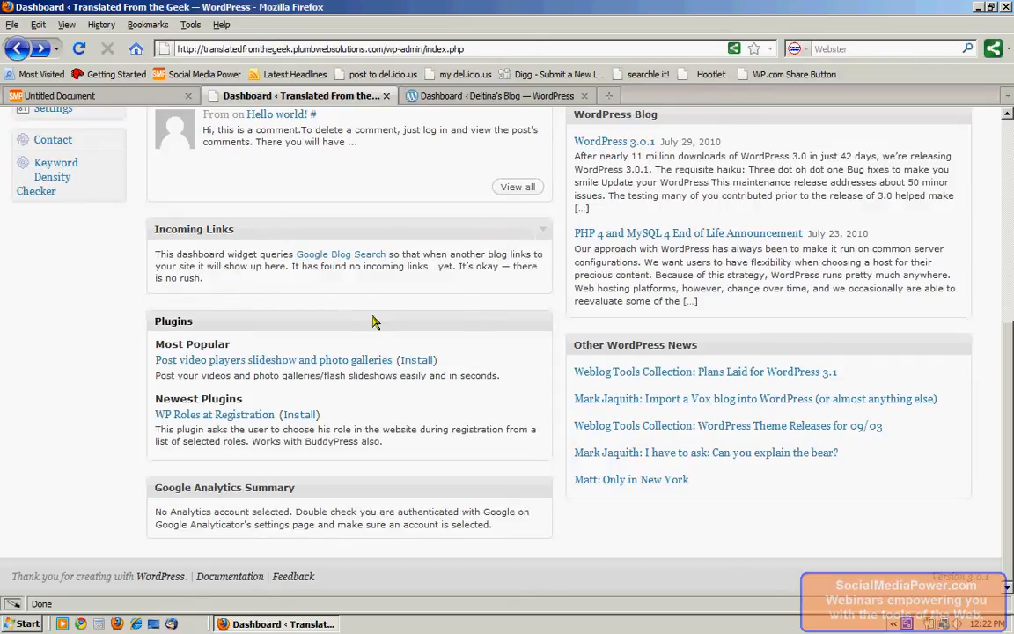
pyautogui.moveTo(451, 332)
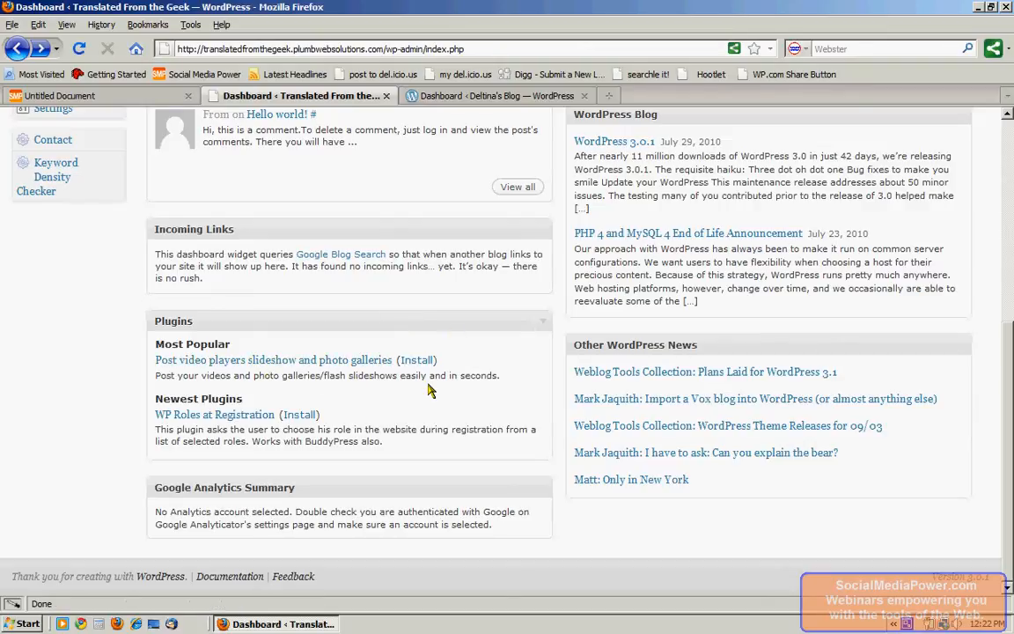
pyautogui.moveTo(504, 391)
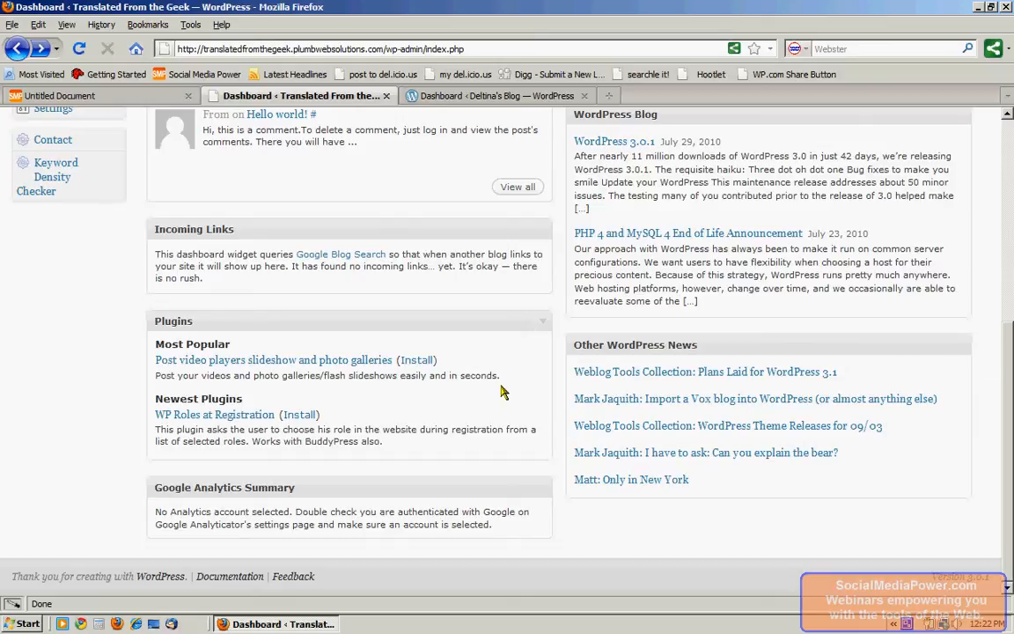
pyautogui.moveTo(489, 440)
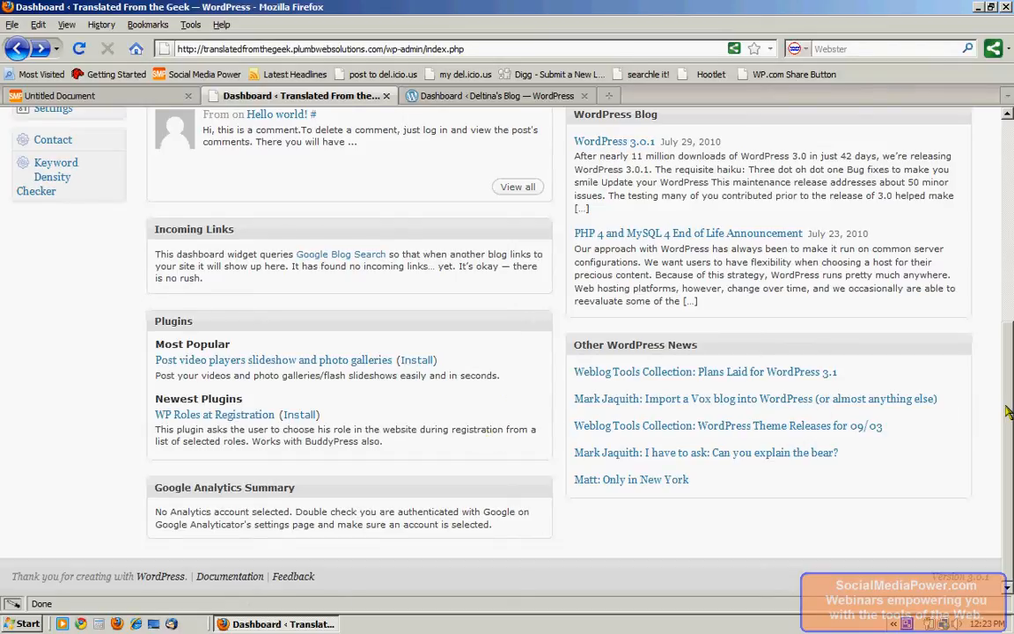
pyautogui.moveTo(49, 384)
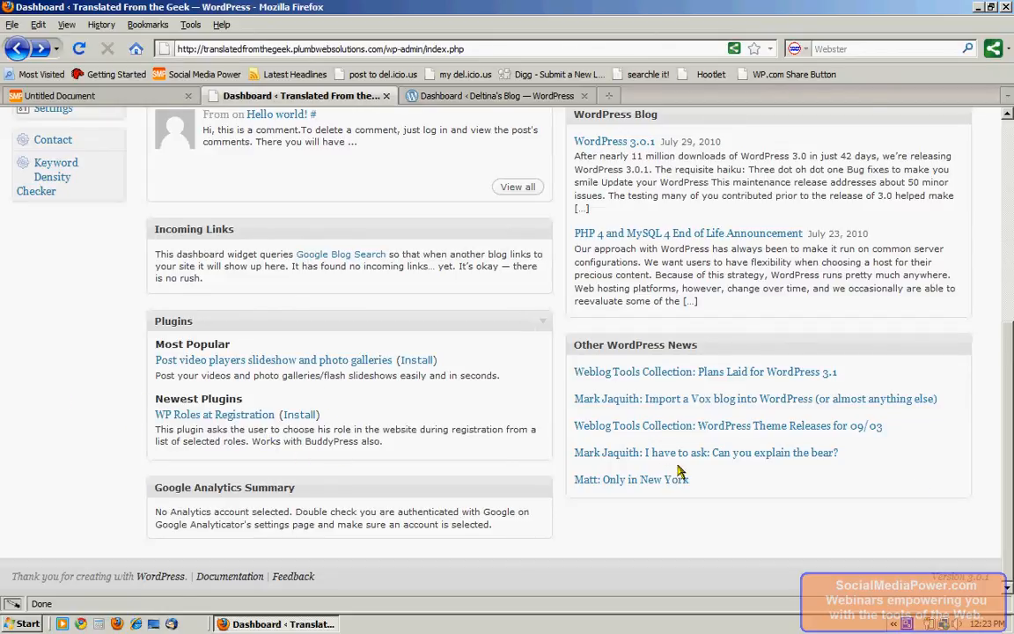
pyautogui.moveTo(373, 489)
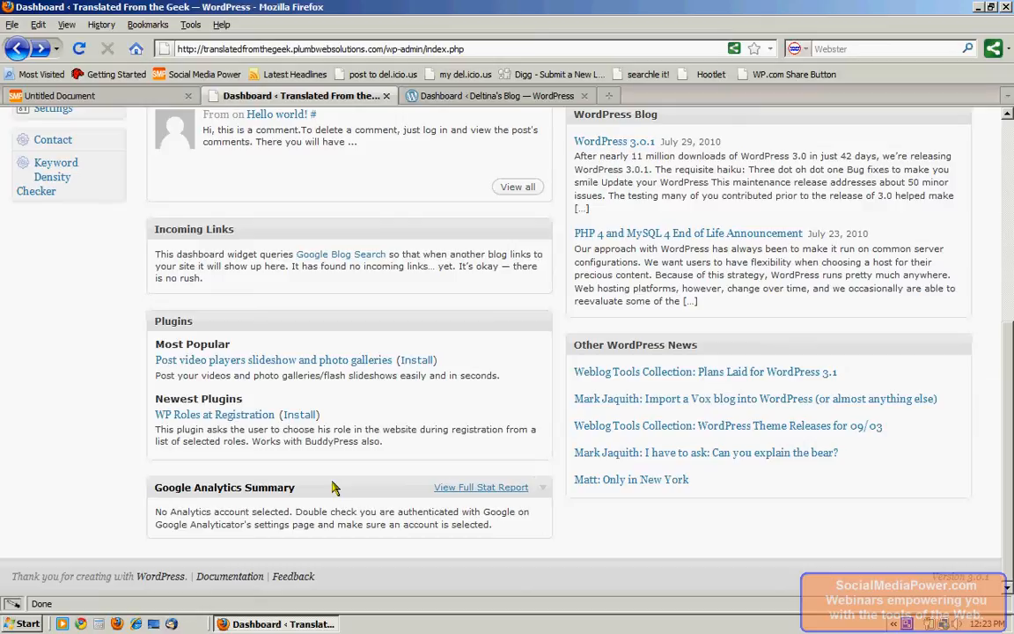
# Step: Review the Screen Options choices for dashboard boxes, then hide the panel again
pyautogui.scroll(3)
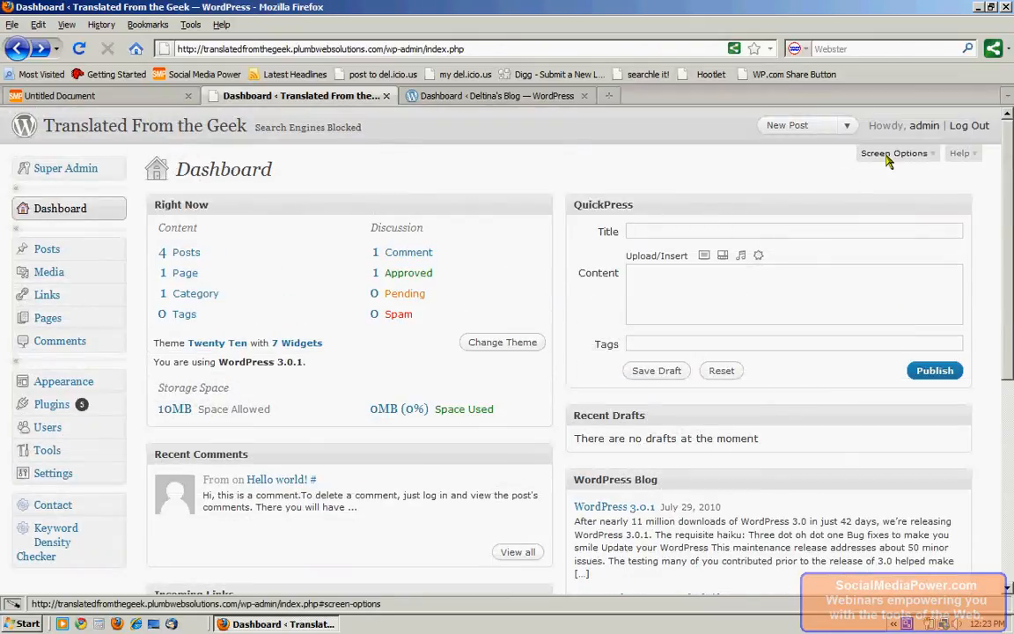
pyautogui.click(894, 151)
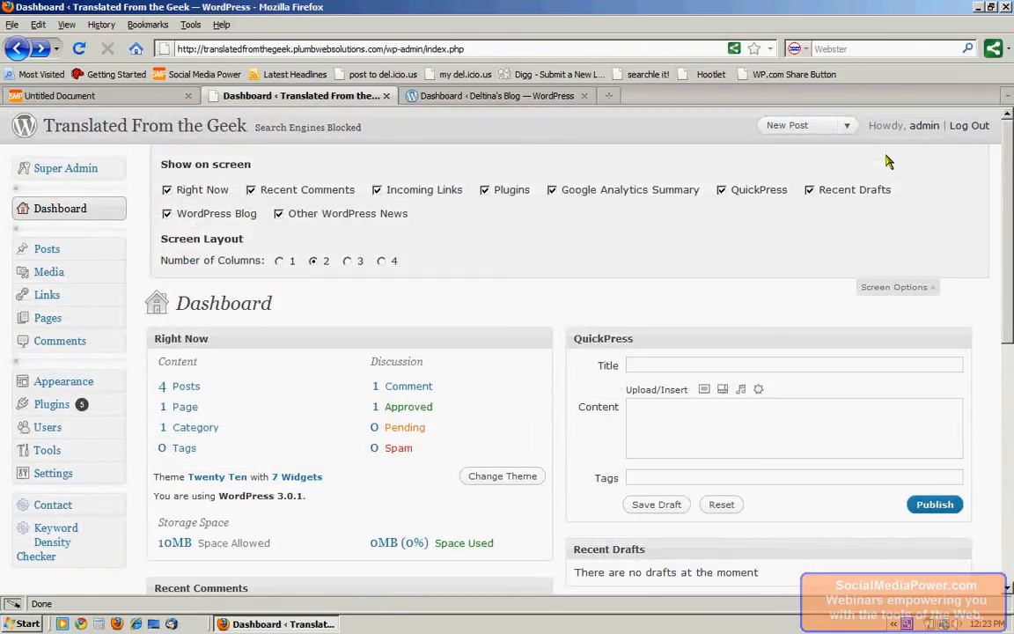
pyautogui.moveTo(271, 227)
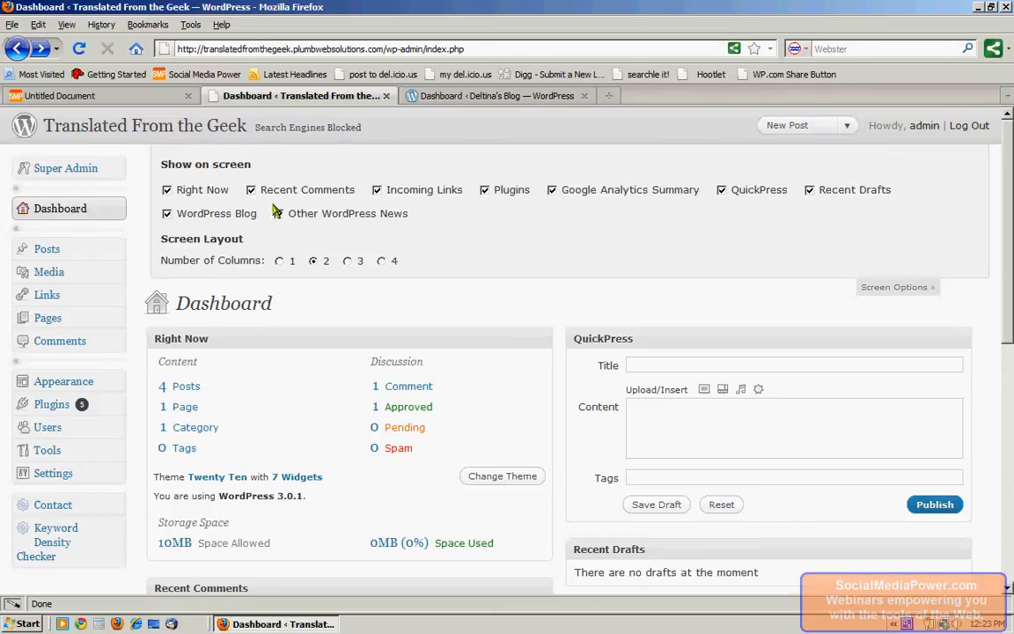
pyautogui.moveTo(720, 218)
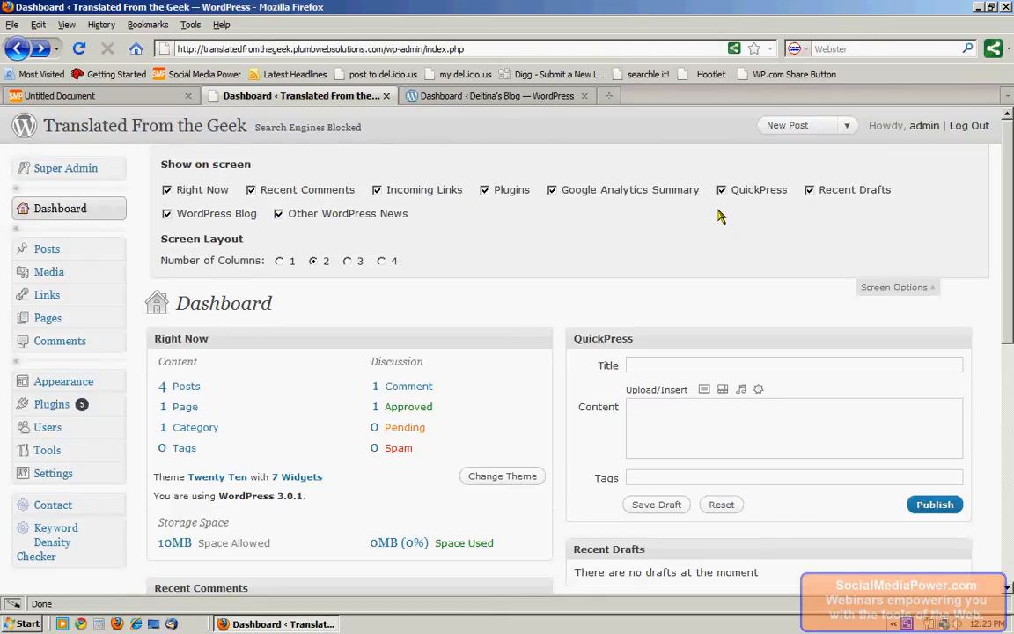
pyautogui.moveTo(271, 196)
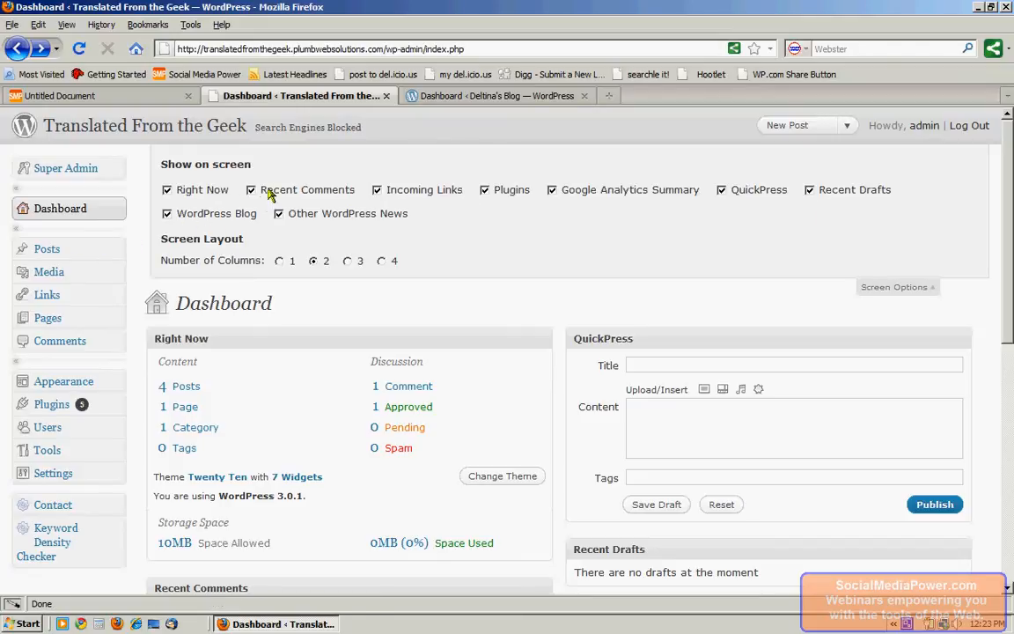
pyautogui.moveTo(645, 236)
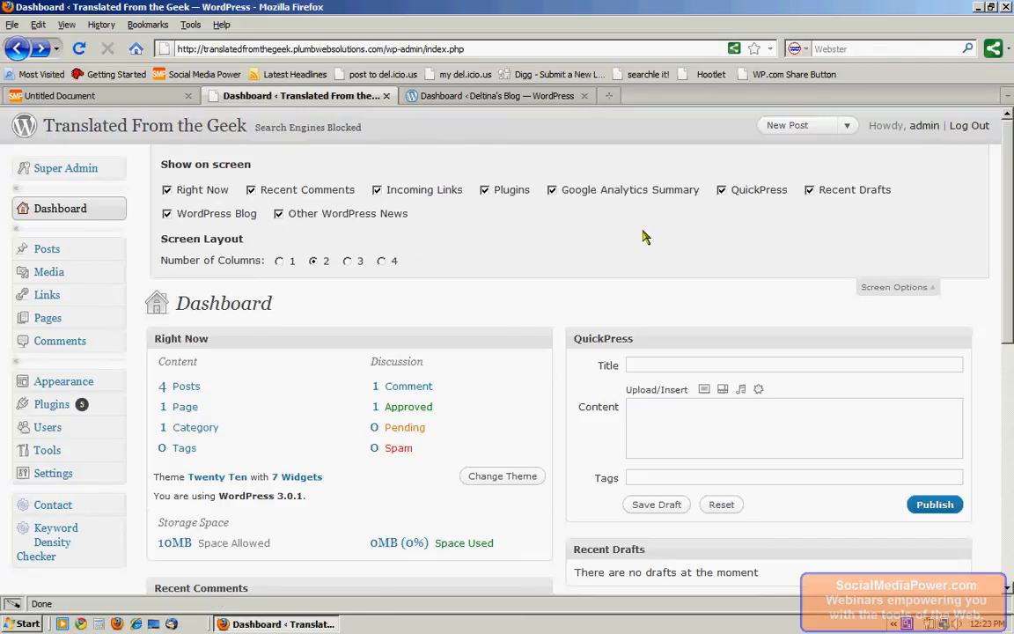
pyautogui.moveTo(285, 267)
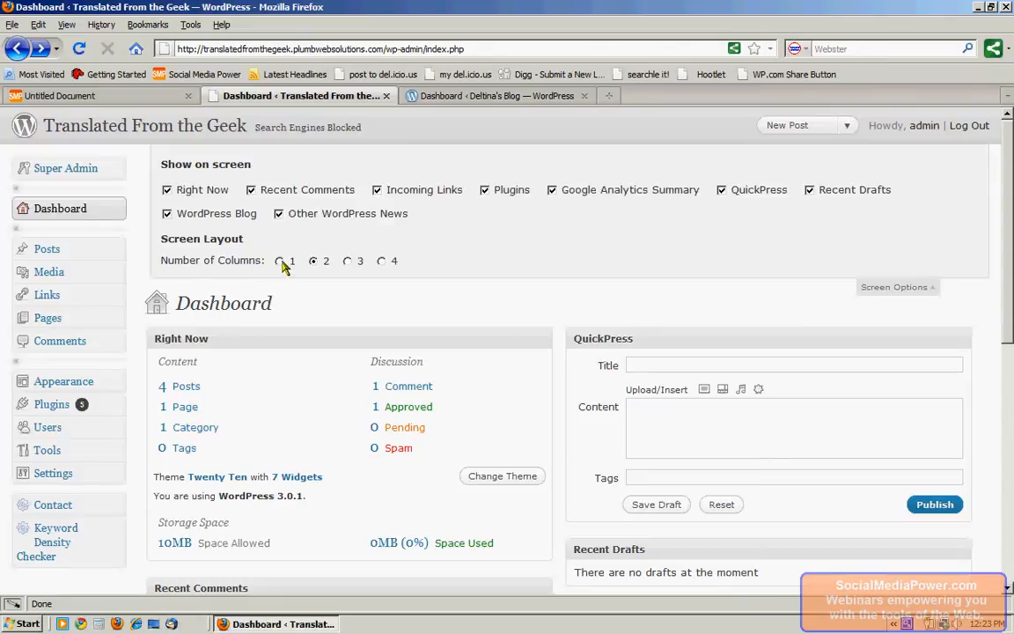
pyautogui.moveTo(292, 273)
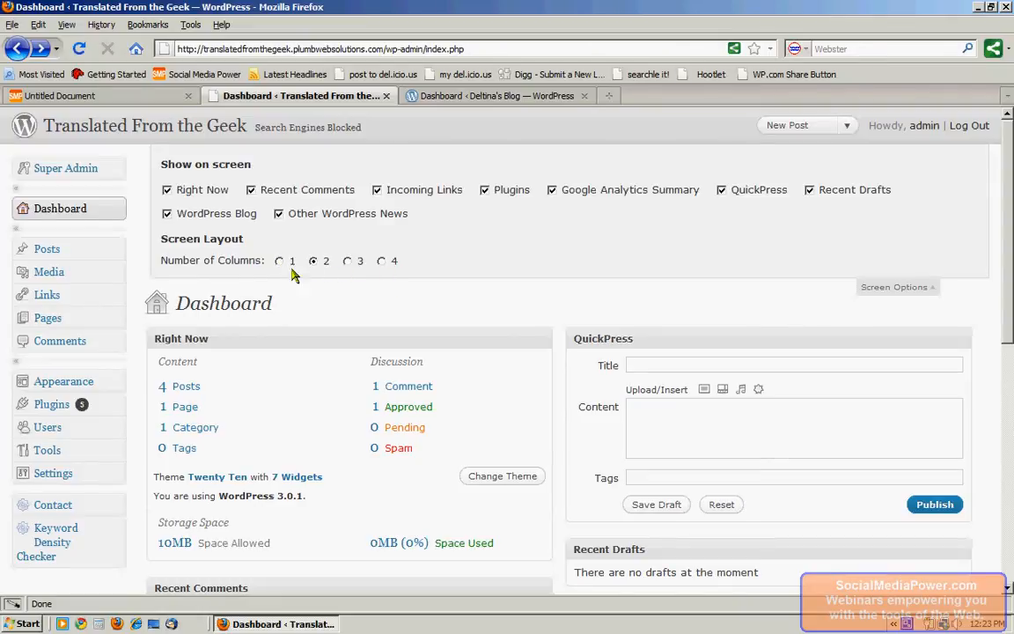
pyautogui.click(894, 285)
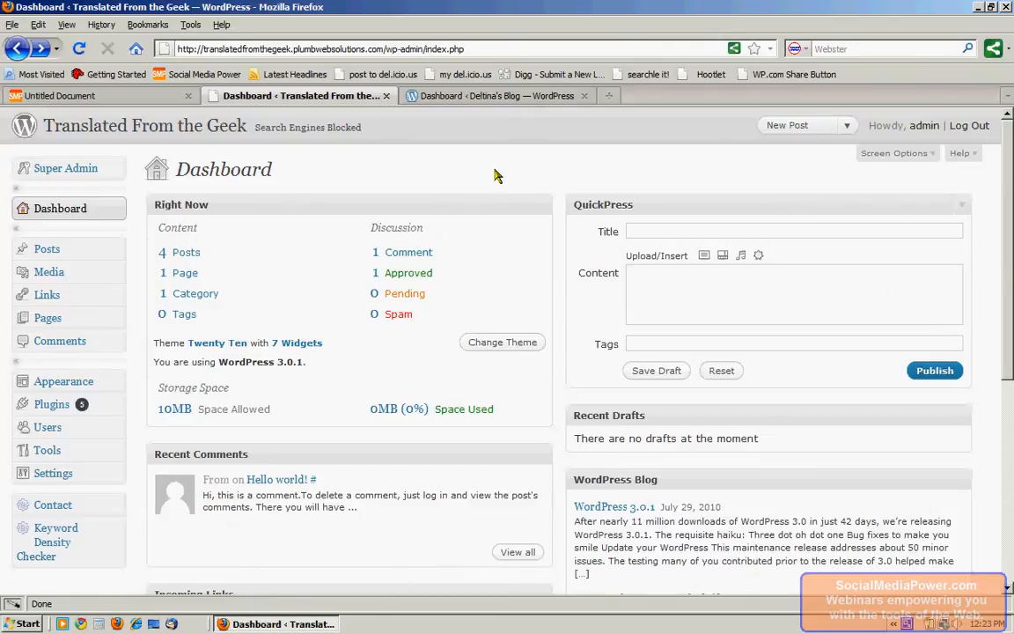
pyautogui.moveTo(845, 134)
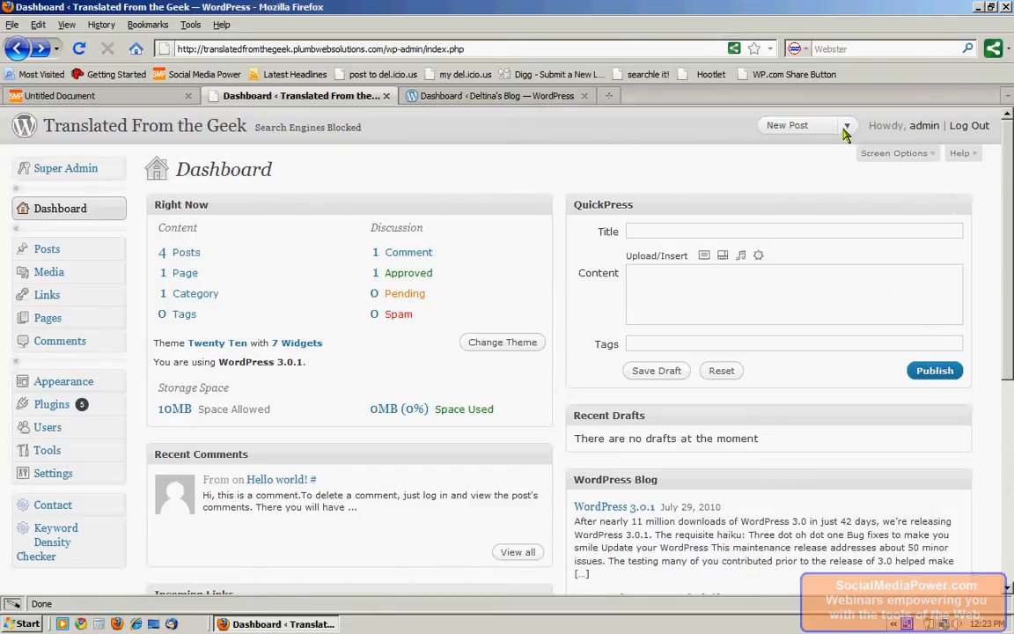
pyautogui.click(845, 130)
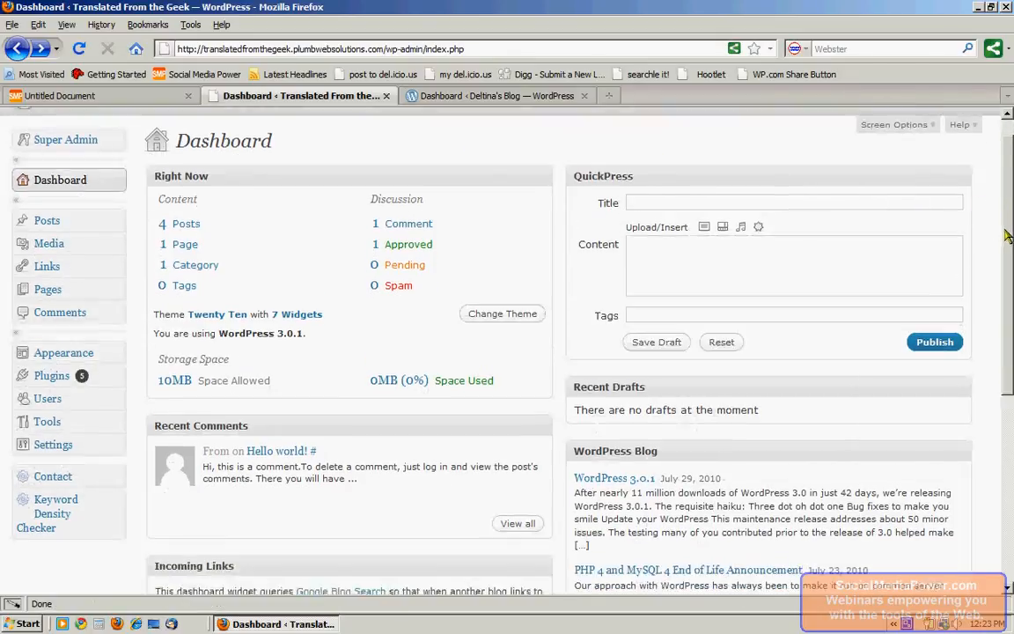
pyautogui.scroll(-3)
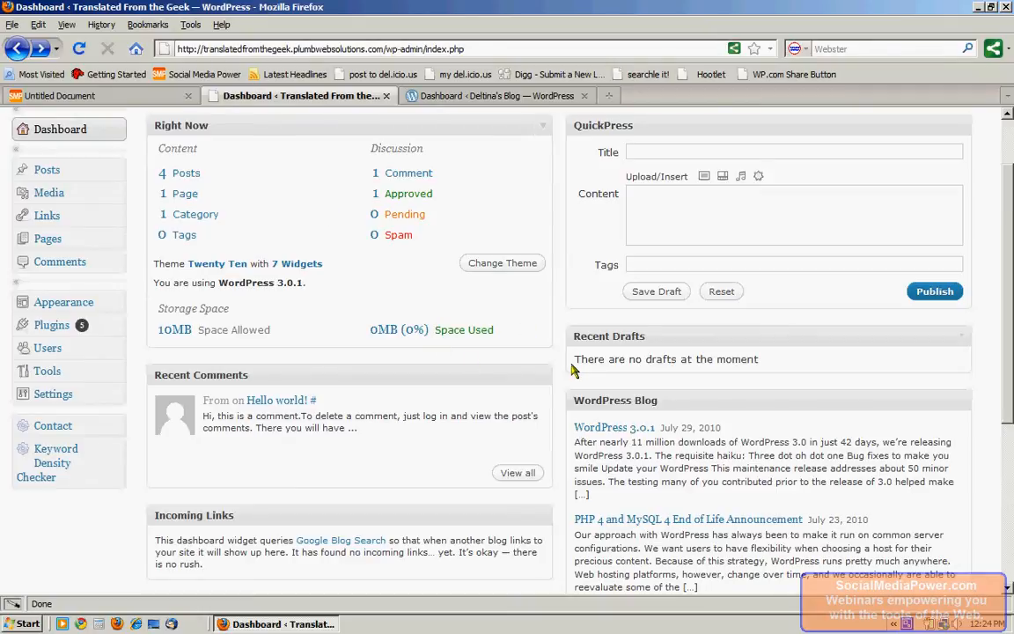
pyautogui.moveTo(114, 176)
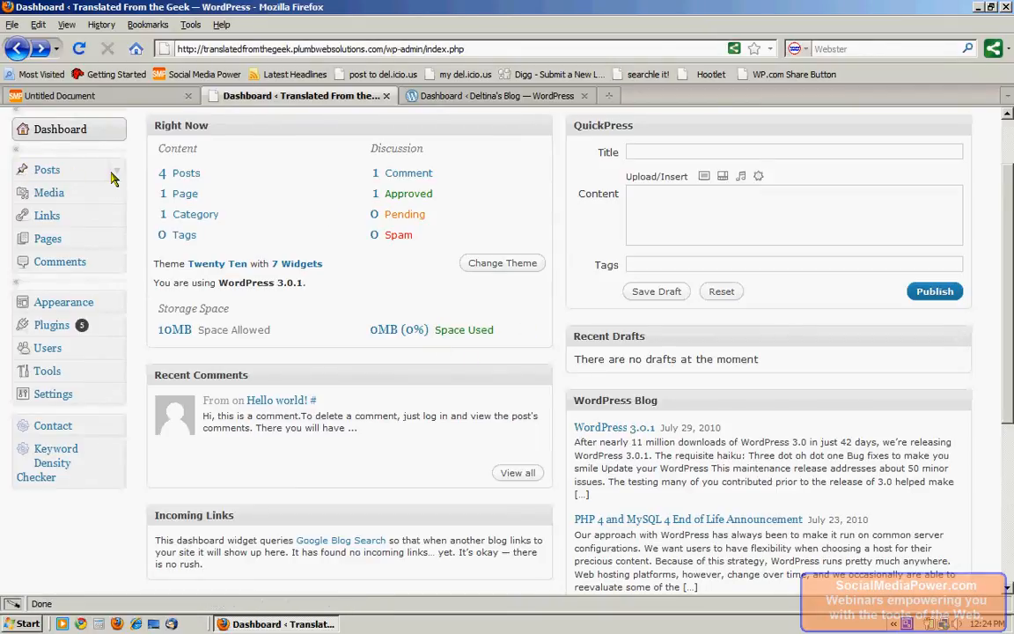
pyautogui.click(46, 169)
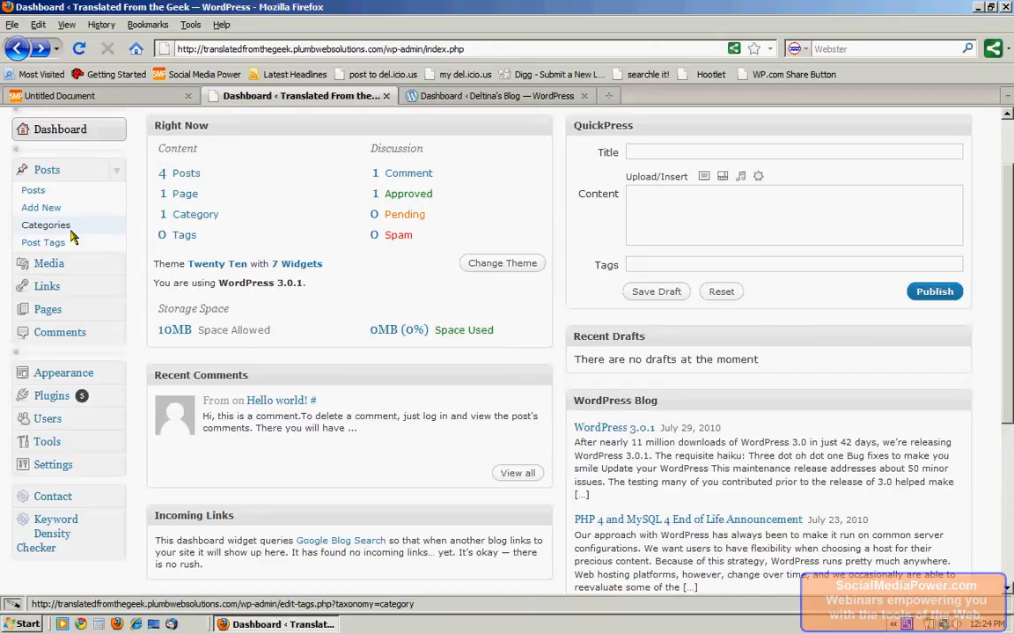
pyautogui.moveTo(43, 243)
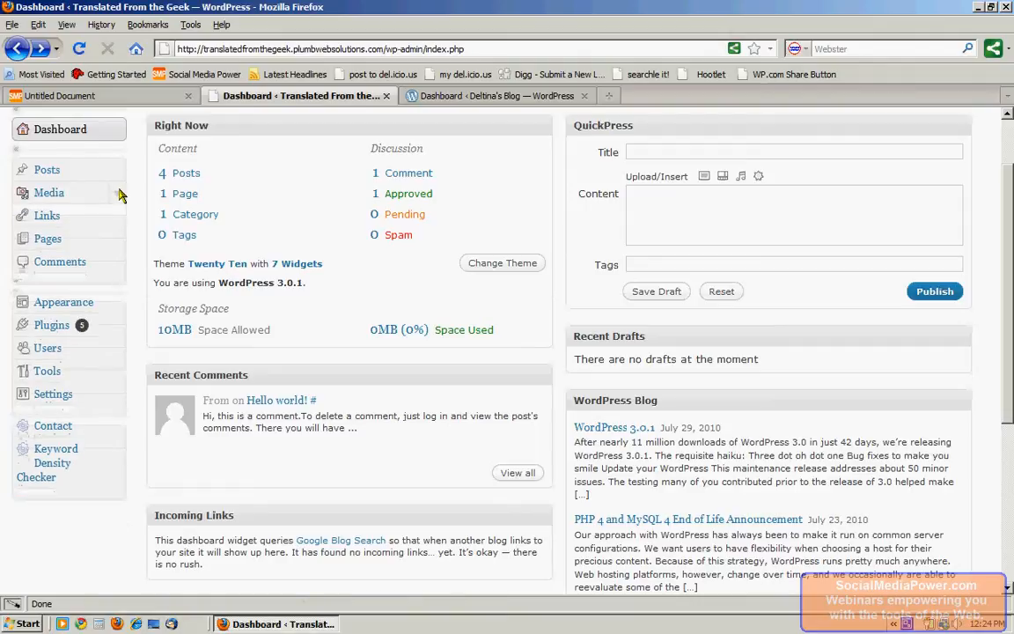
pyautogui.click(46, 215)
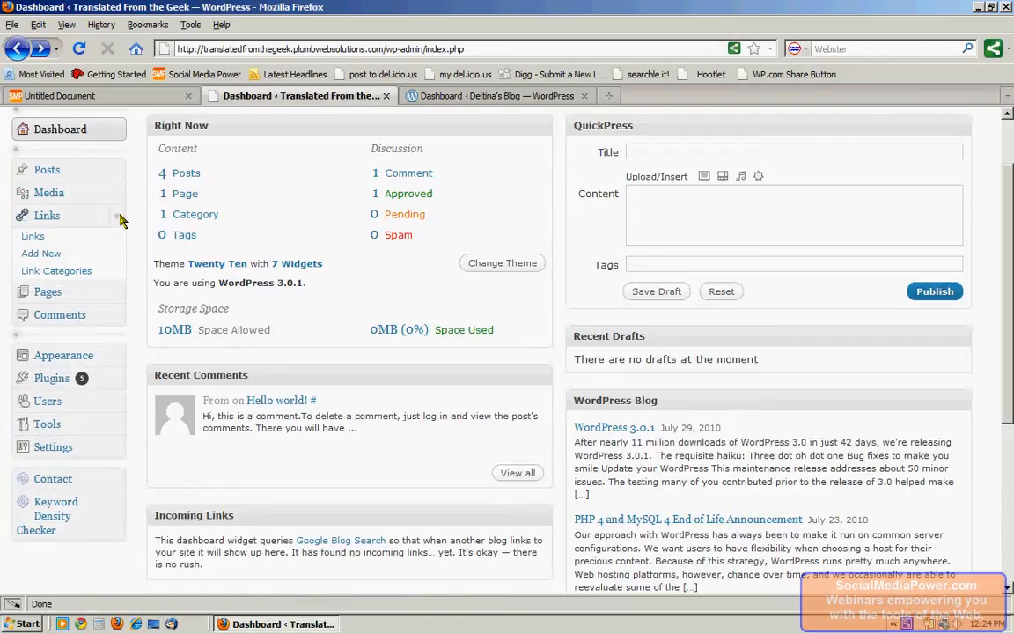
pyautogui.moveTo(32, 236)
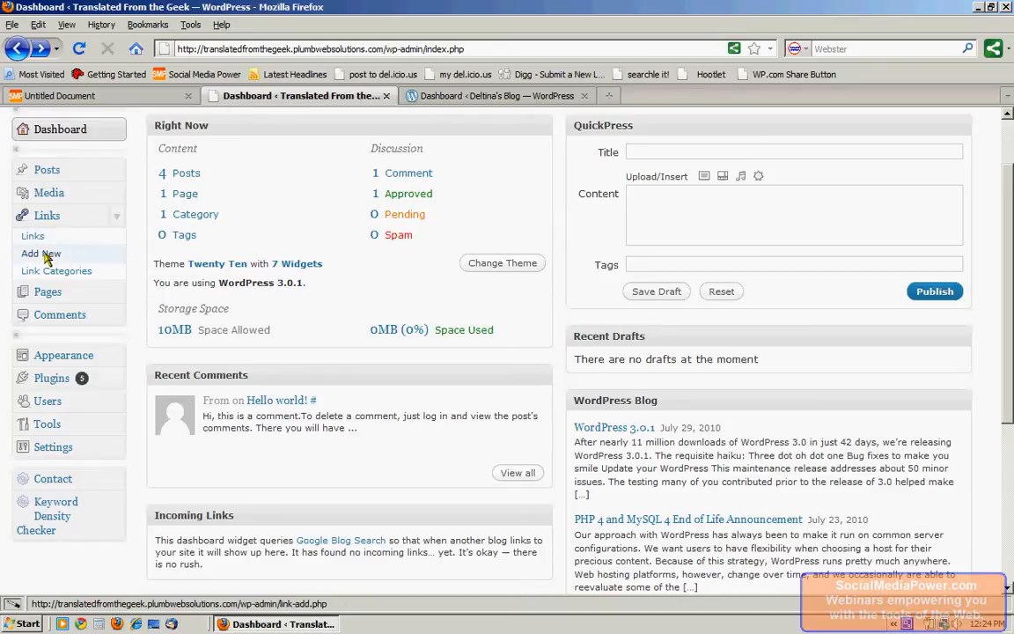
pyautogui.moveTo(57, 271)
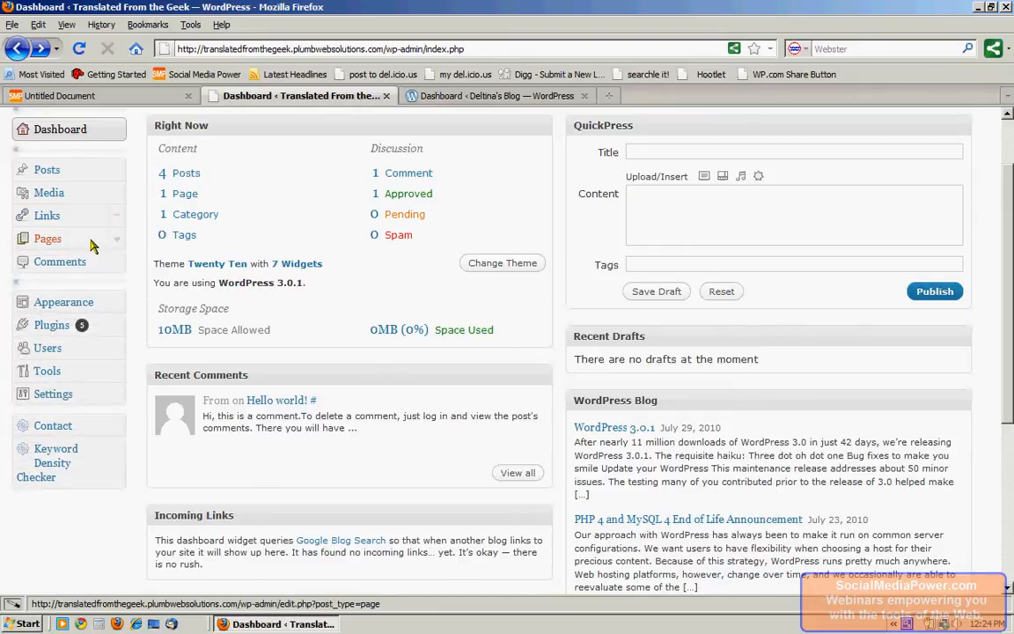
pyautogui.click(47, 237)
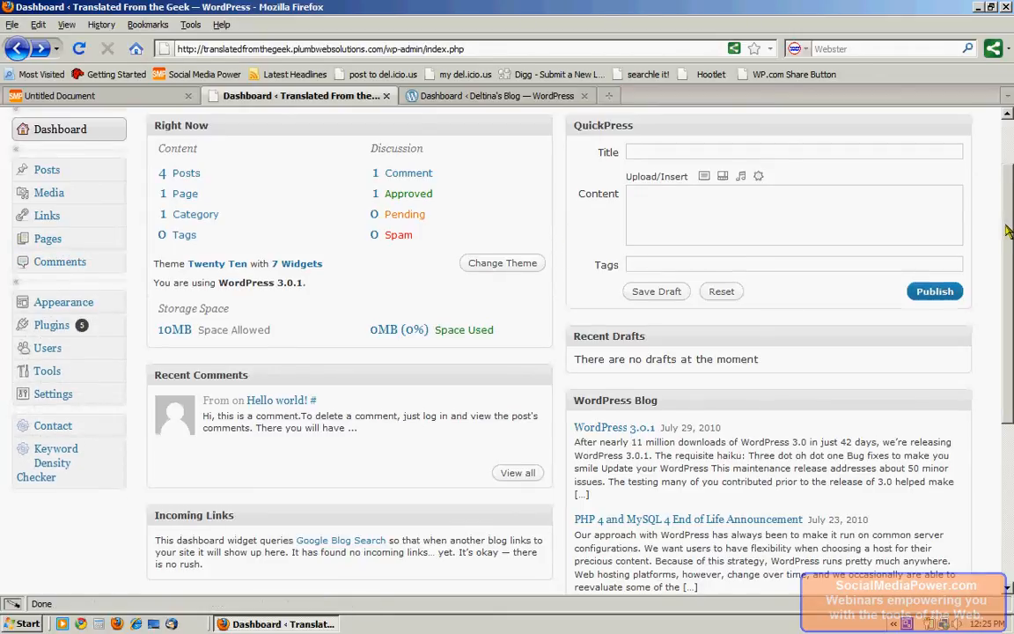
# Step: Expand the Appearance menu to list Themes, Widgets, Menus, Background, Header and Editor
pyautogui.scroll(-3)
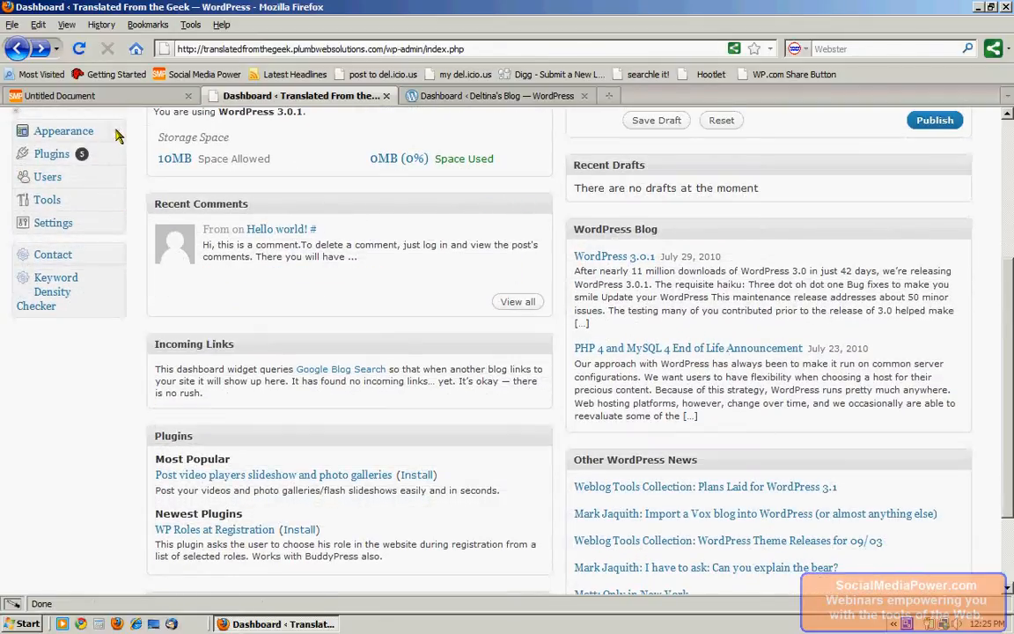
pyautogui.click(64, 130)
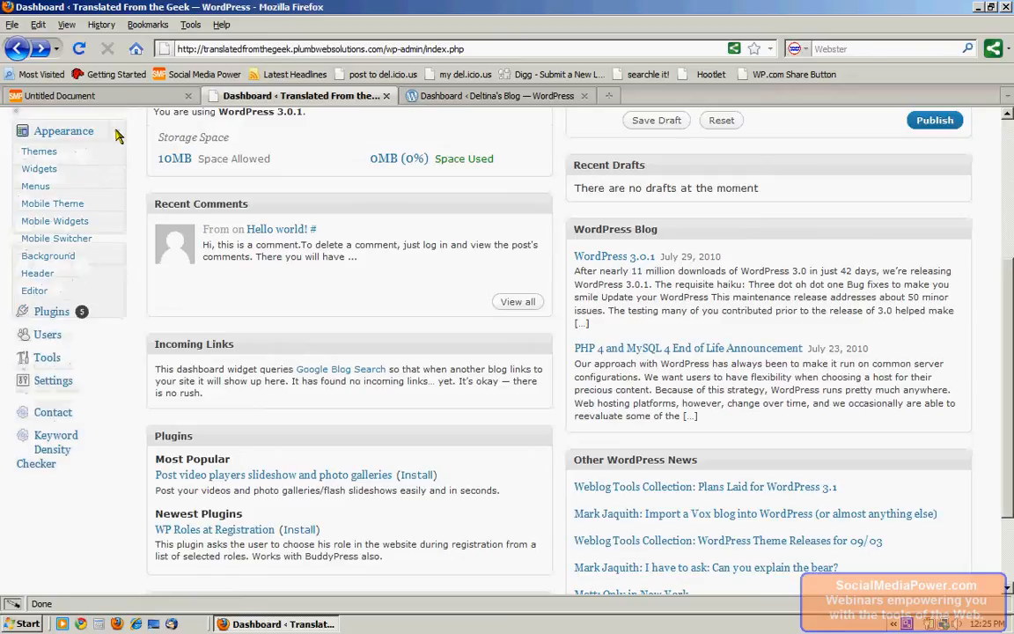
pyautogui.moveTo(38, 151)
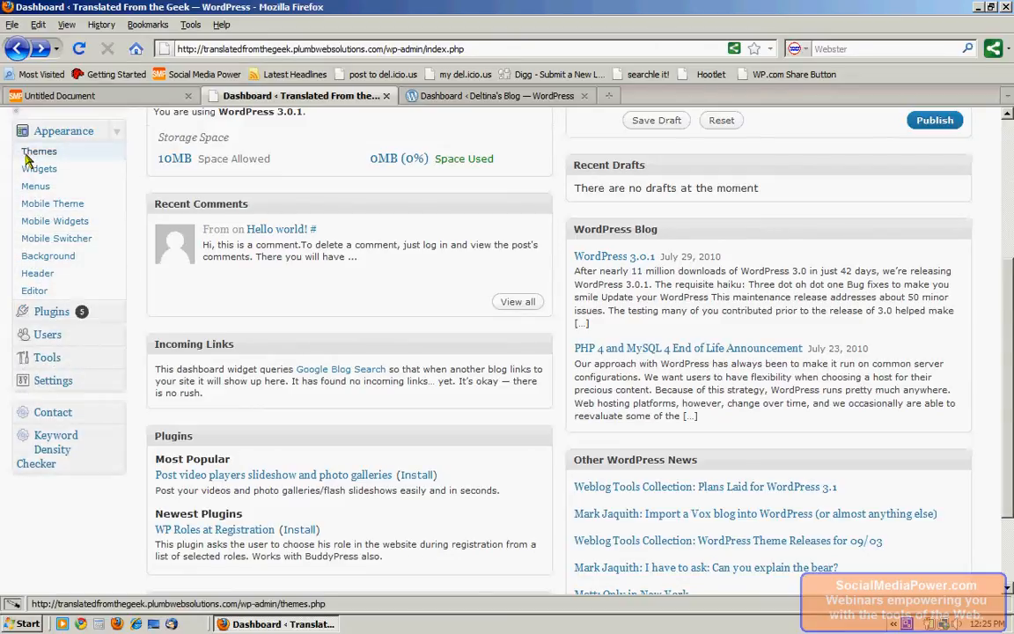
pyautogui.moveTo(39, 169)
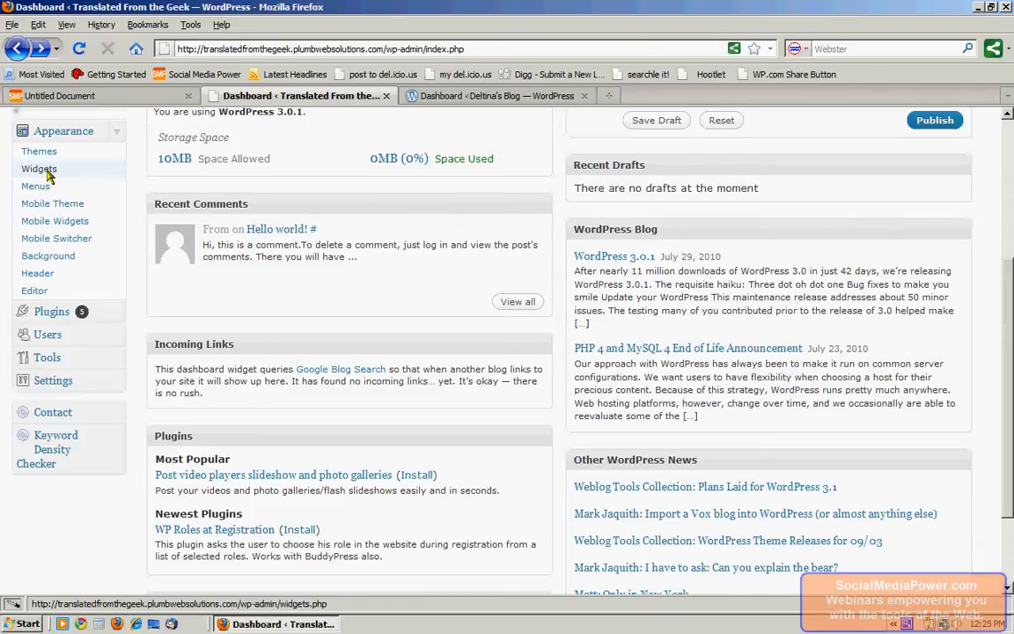
pyautogui.moveTo(35, 186)
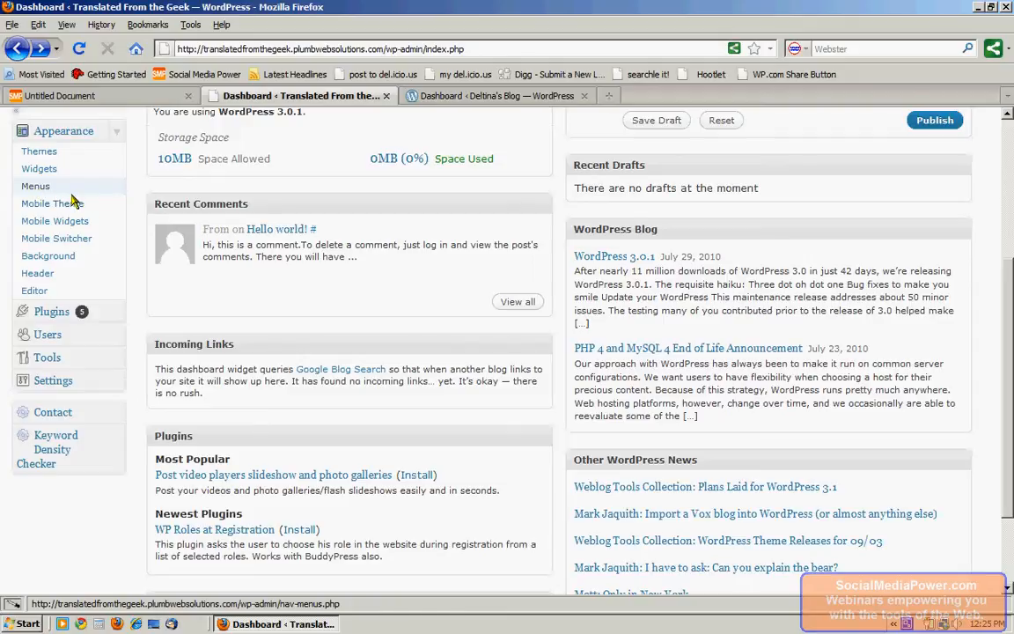
pyautogui.moveTo(56, 239)
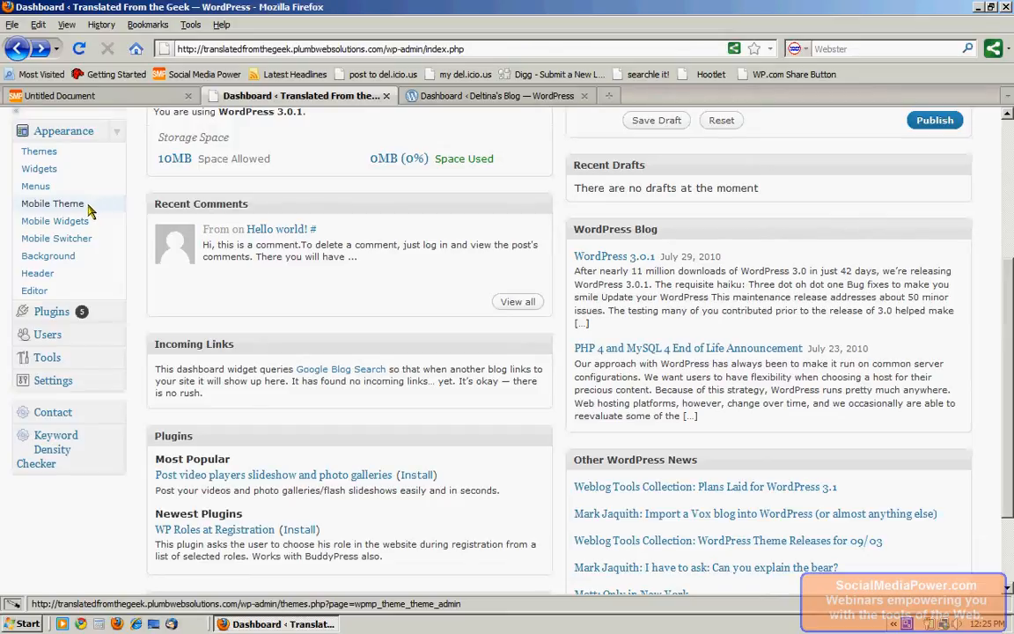
pyautogui.moveTo(56, 237)
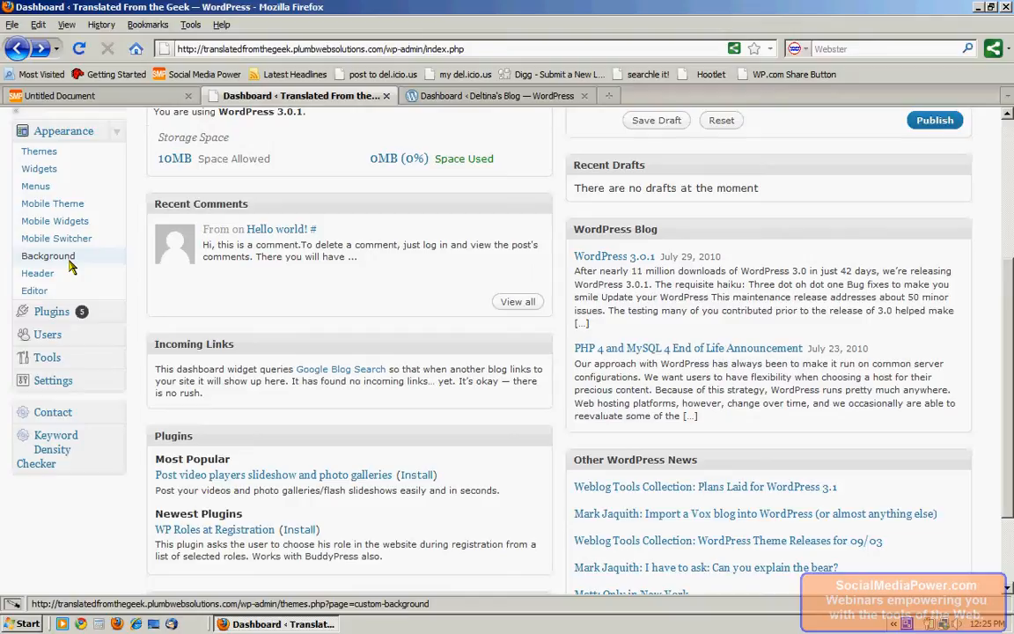
pyautogui.moveTo(39, 273)
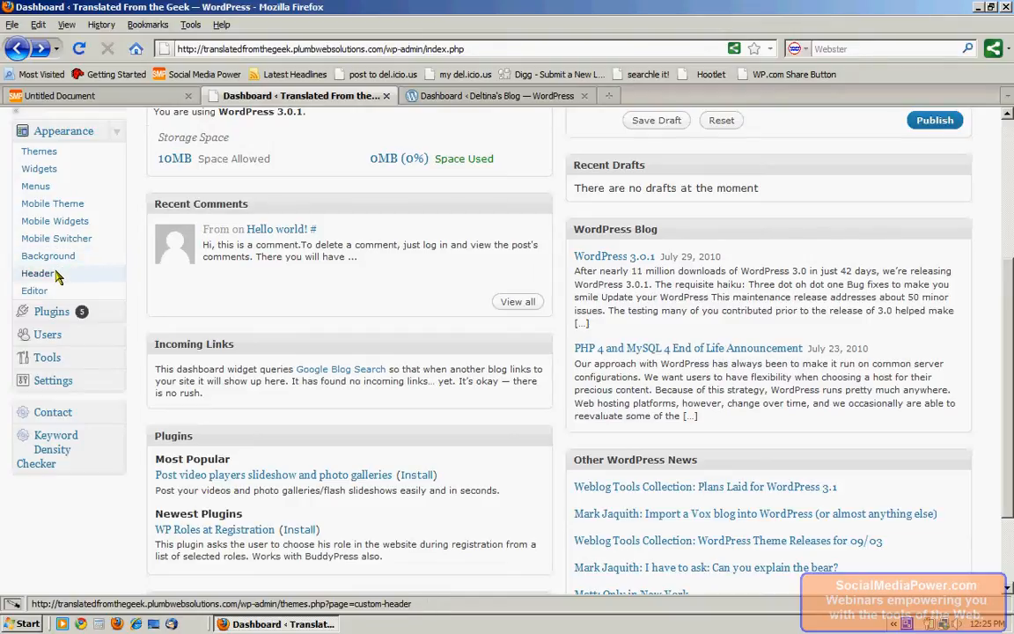
pyautogui.moveTo(44, 276)
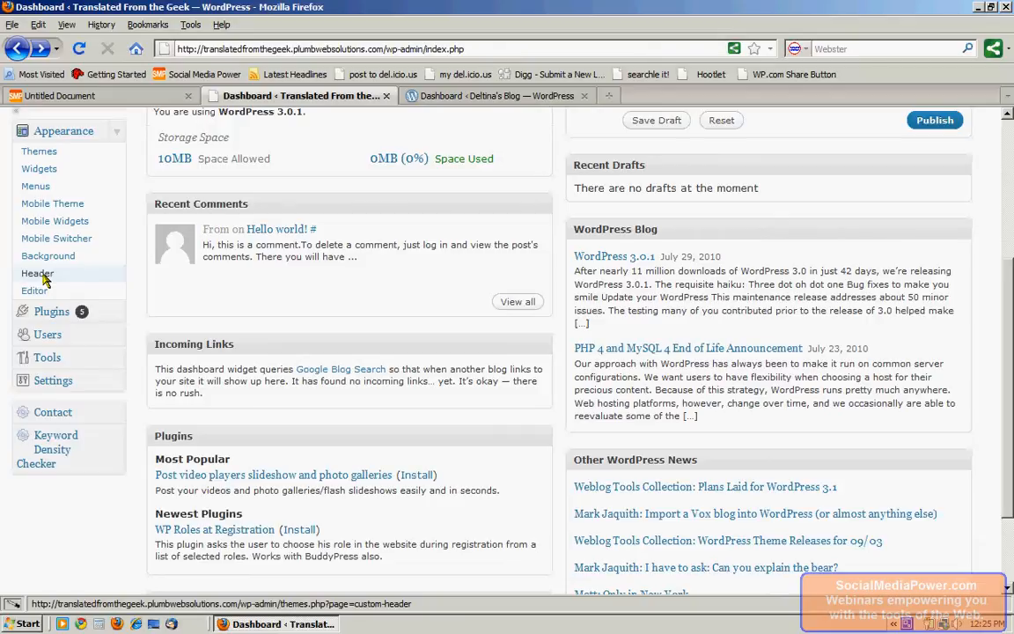
pyautogui.moveTo(47, 255)
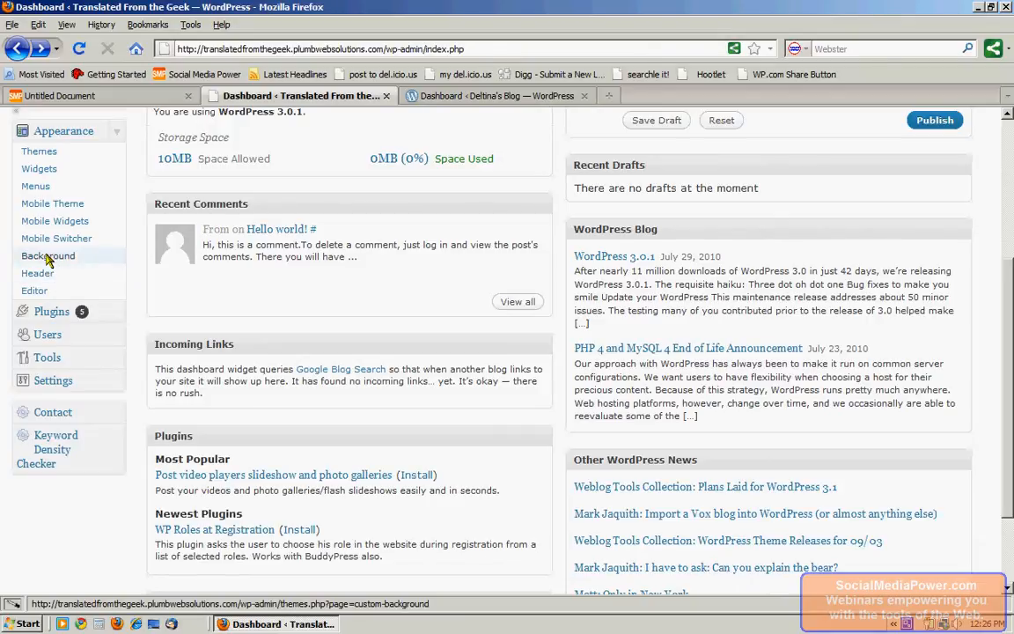
pyautogui.moveTo(37, 273)
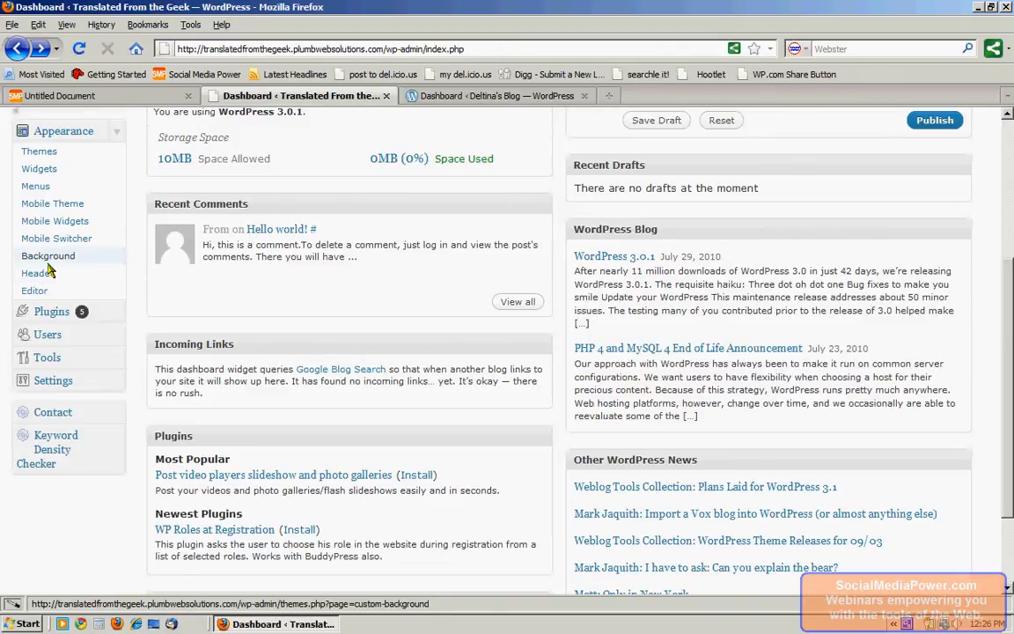
pyautogui.moveTo(35, 291)
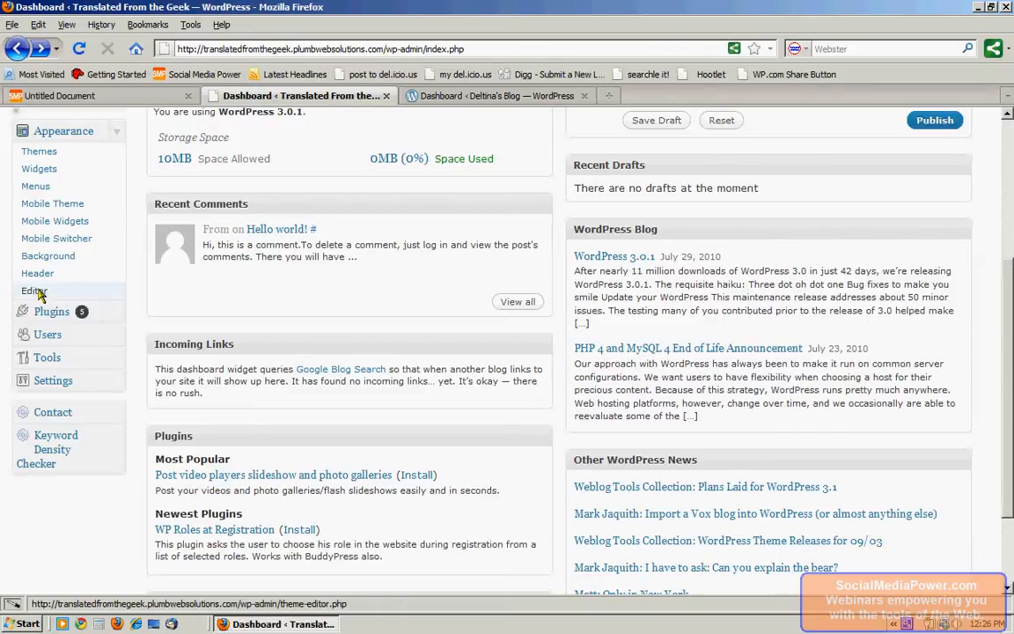
# Step: Collapse Appearance, then expand and fold Plugins and Tools, leaving Settings listed
pyautogui.click(63, 130)
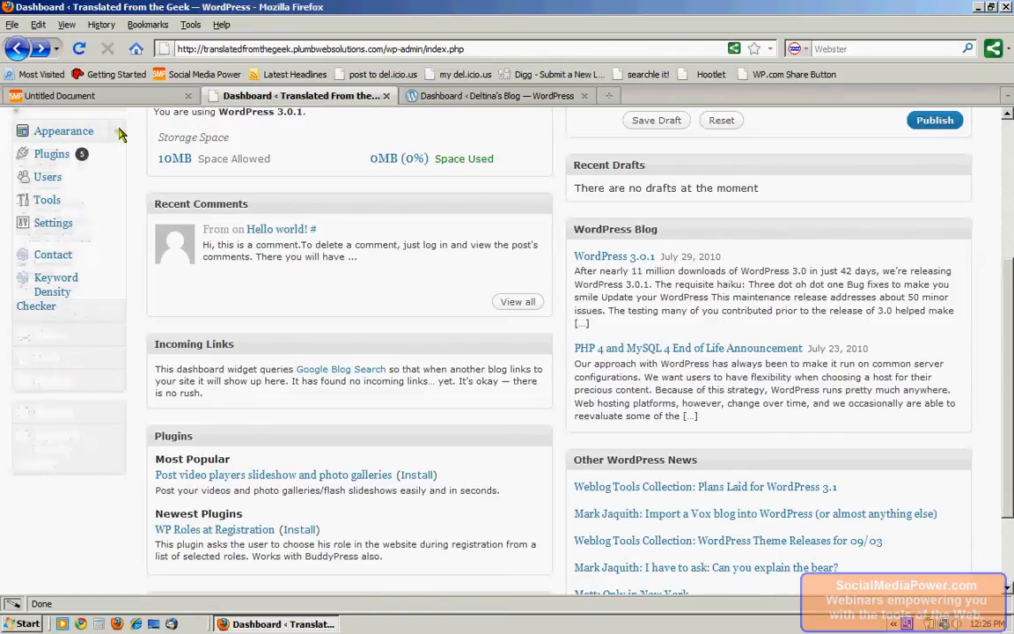
pyautogui.click(51, 153)
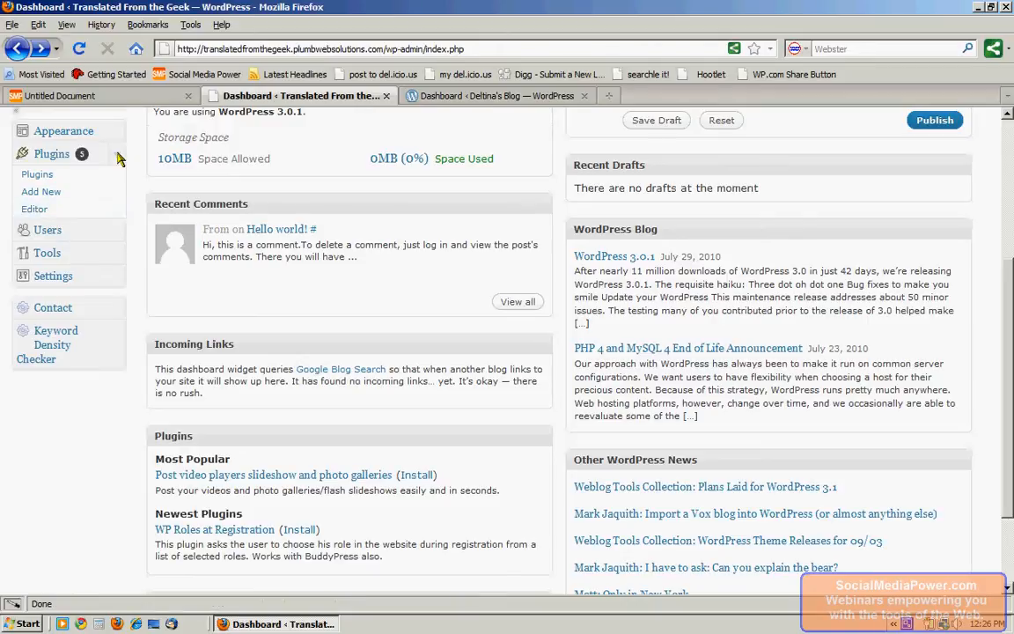
pyautogui.click(51, 154)
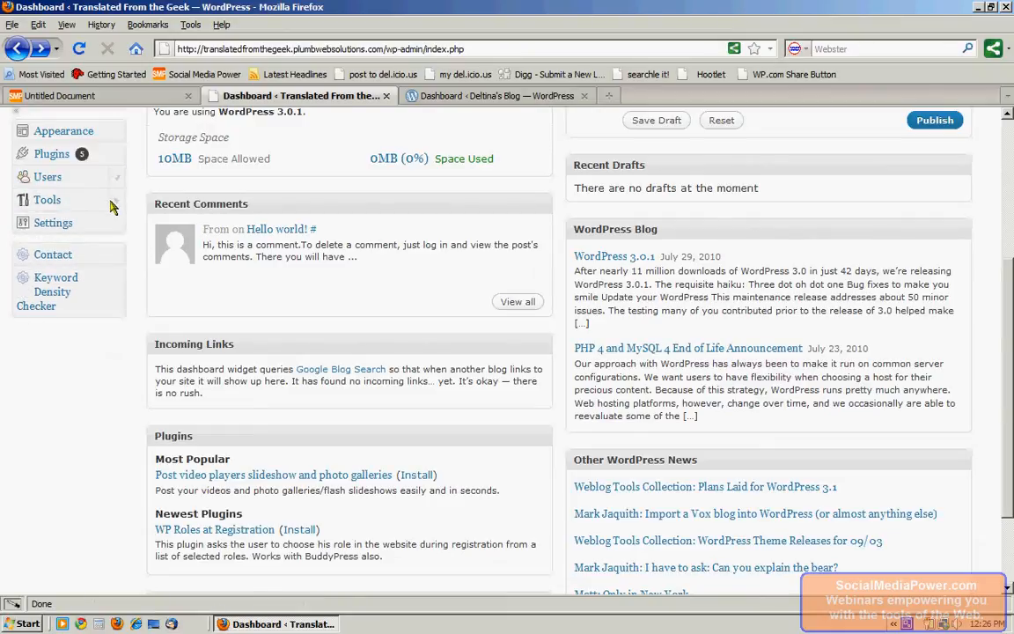
pyautogui.click(45, 199)
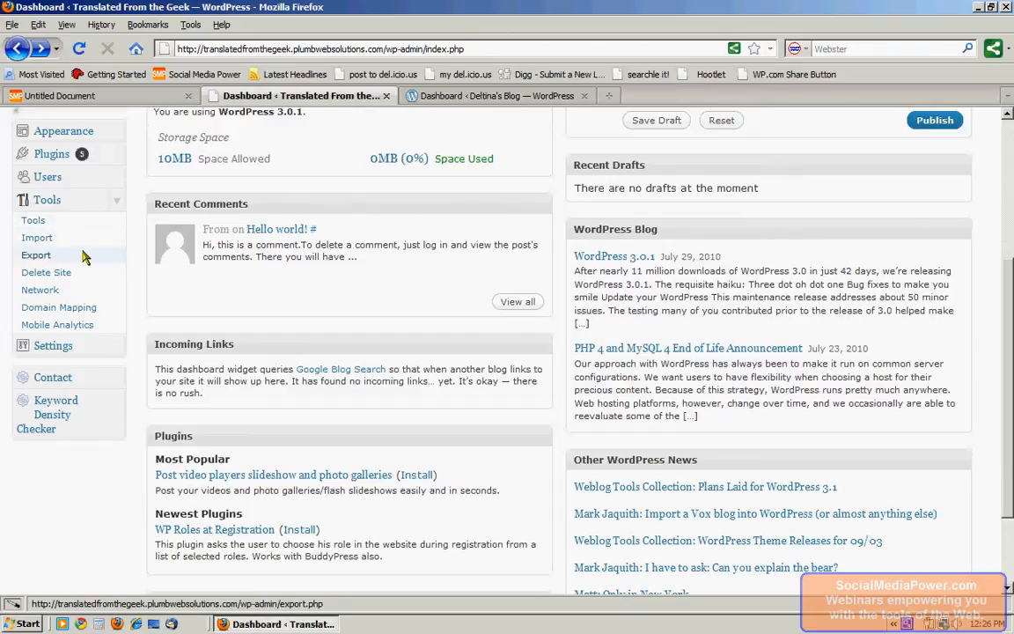
pyautogui.moveTo(39, 289)
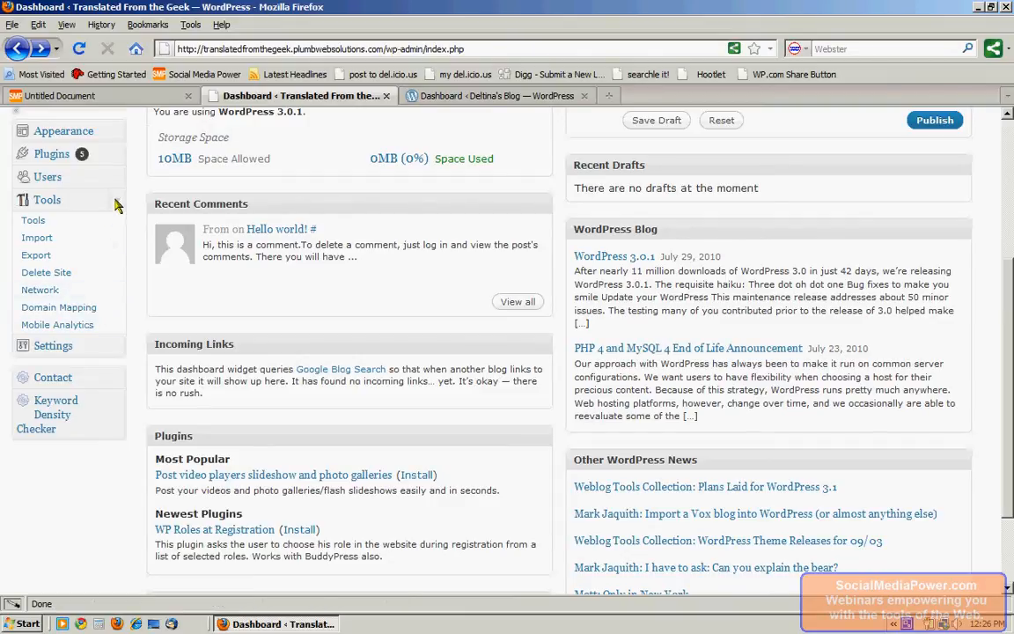
pyautogui.click(53, 222)
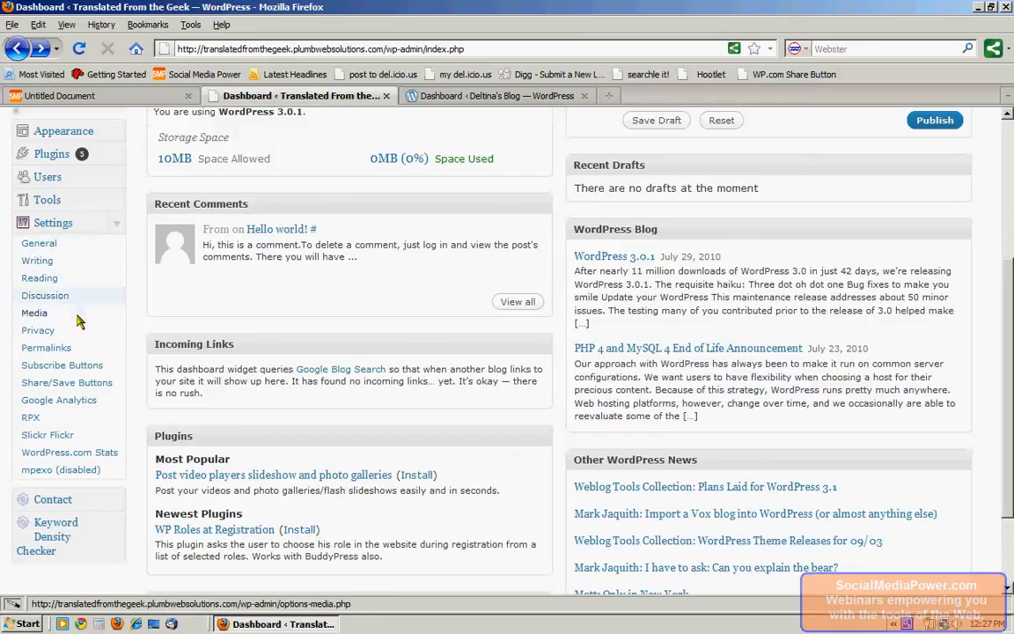
pyautogui.moveTo(62, 364)
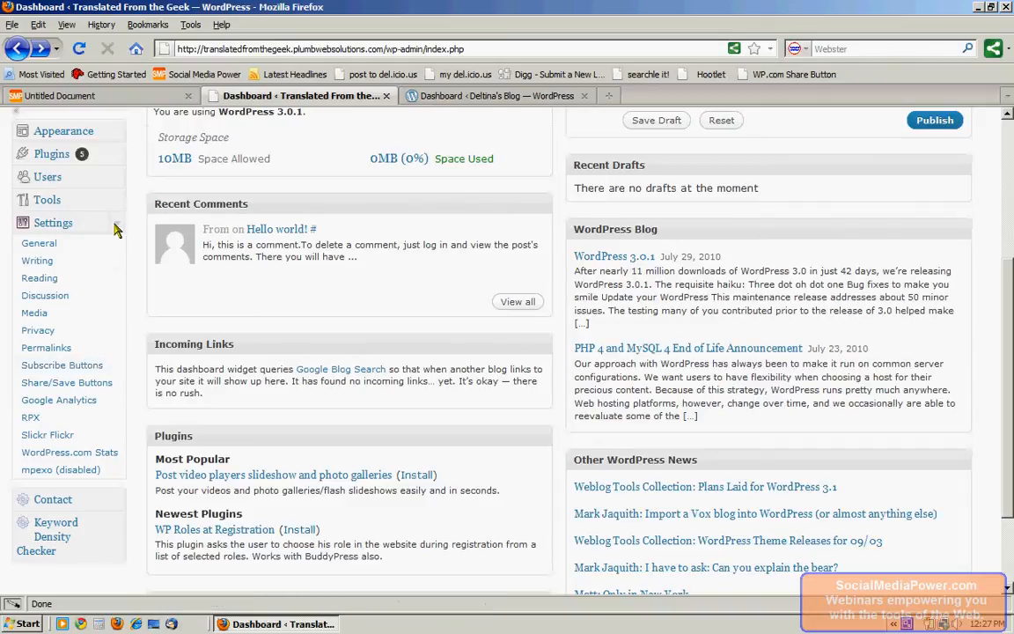
# Step: Collapse the Settings sub-pages and return to the top of the dashboard
pyautogui.click(53, 222)
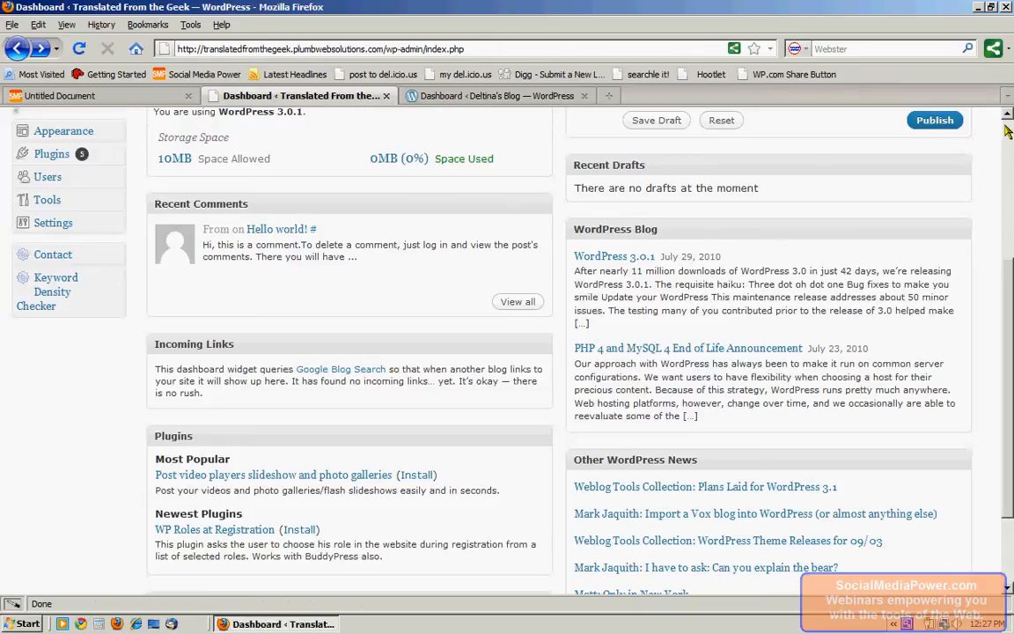
pyautogui.scroll(3)
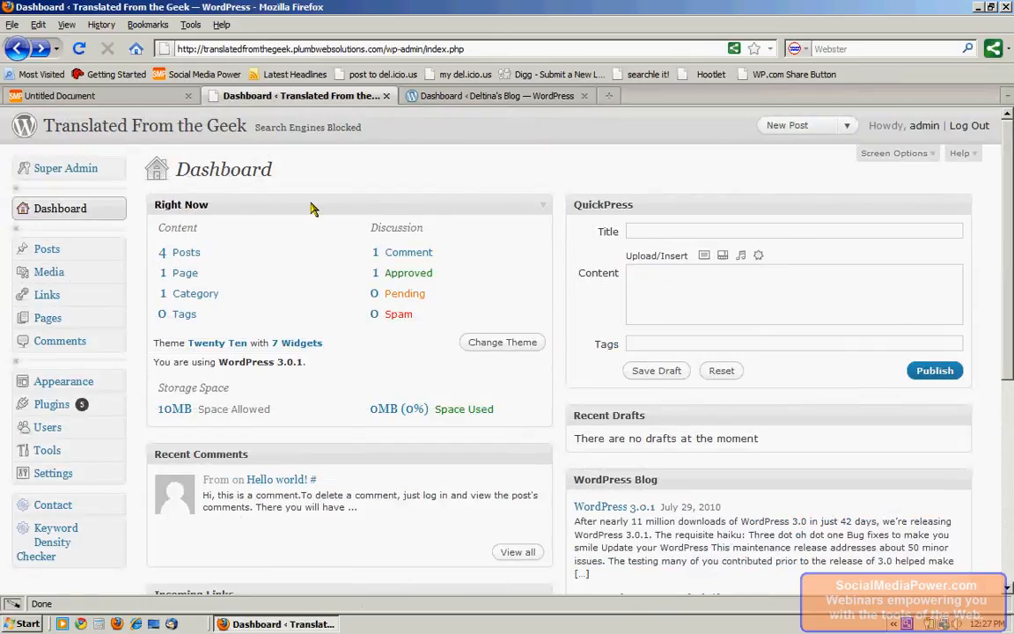
pyautogui.moveTo(458, 176)
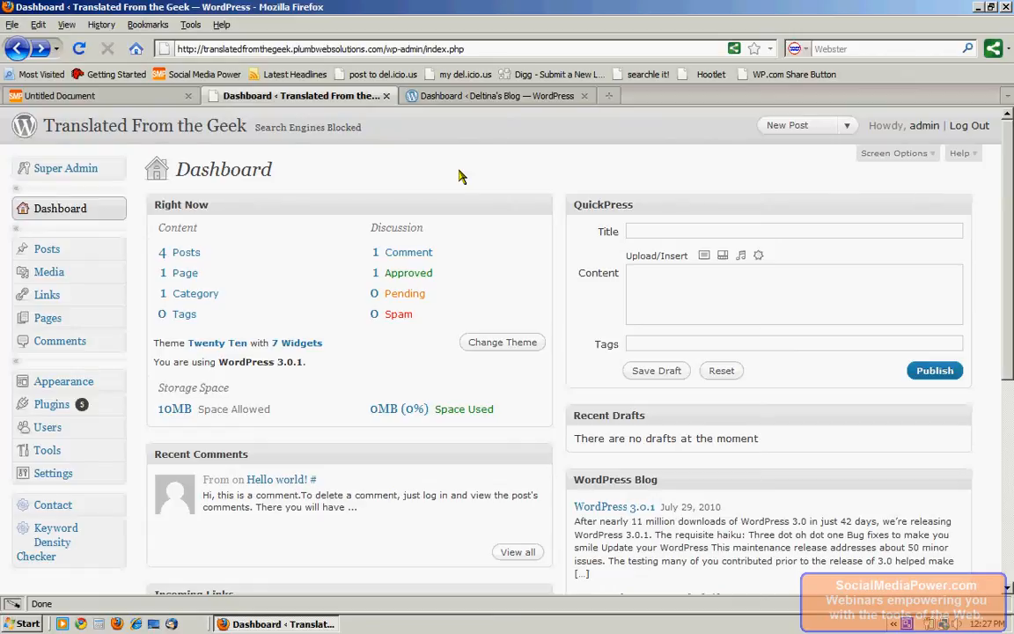
# Step: Switch to the WordPress.com blog dashboard and toggle its What's Hot and Your Stuff boxes
pyautogui.click(496, 95)
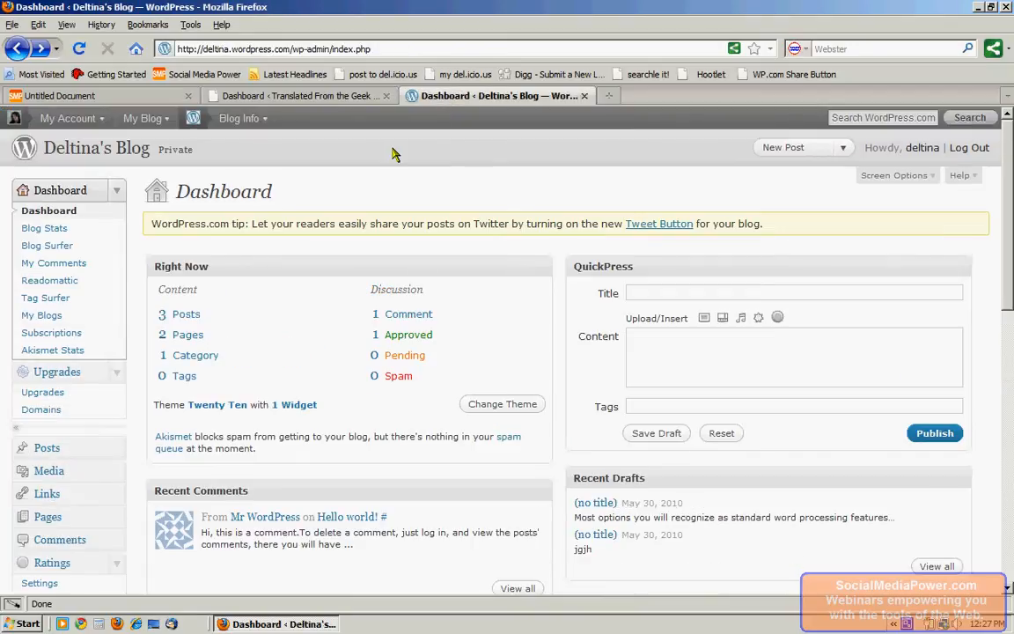
pyautogui.moveTo(1010, 204)
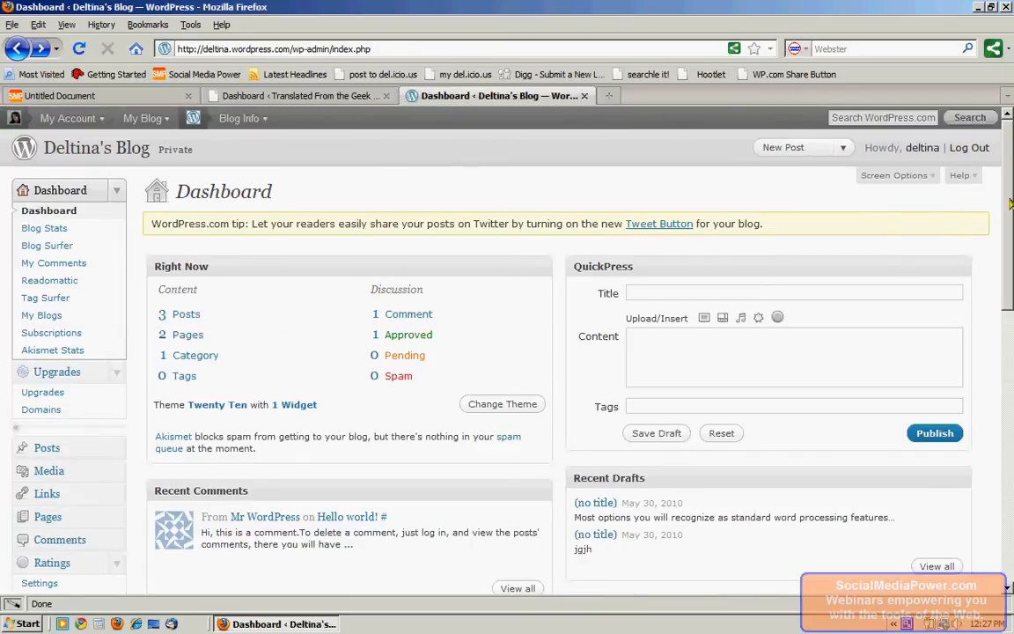
pyautogui.moveTo(250, 201)
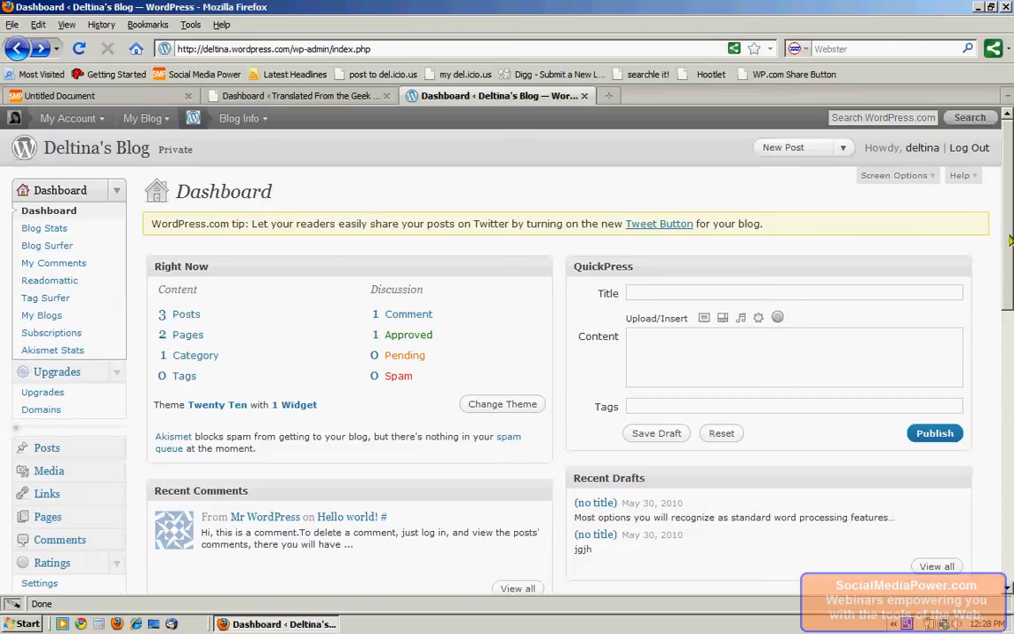
pyautogui.scroll(-3)
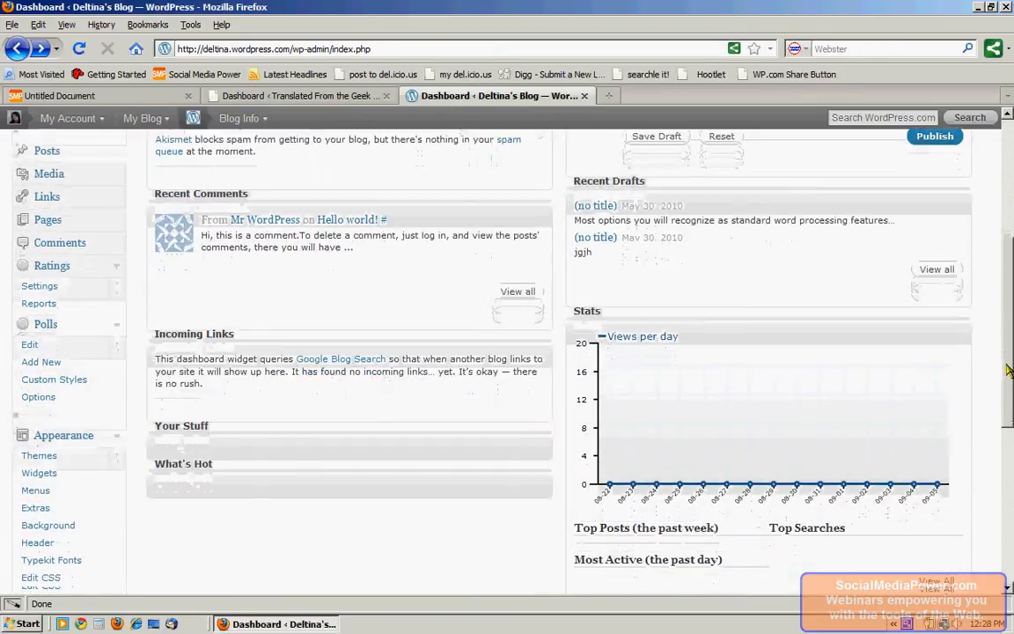
pyautogui.scroll(-3)
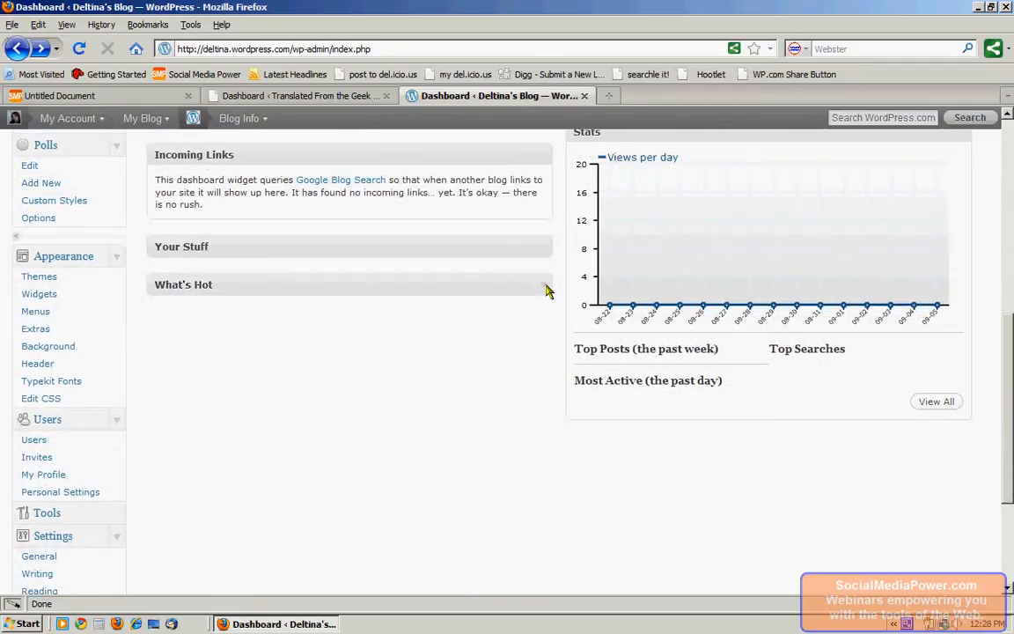
pyautogui.click(183, 285)
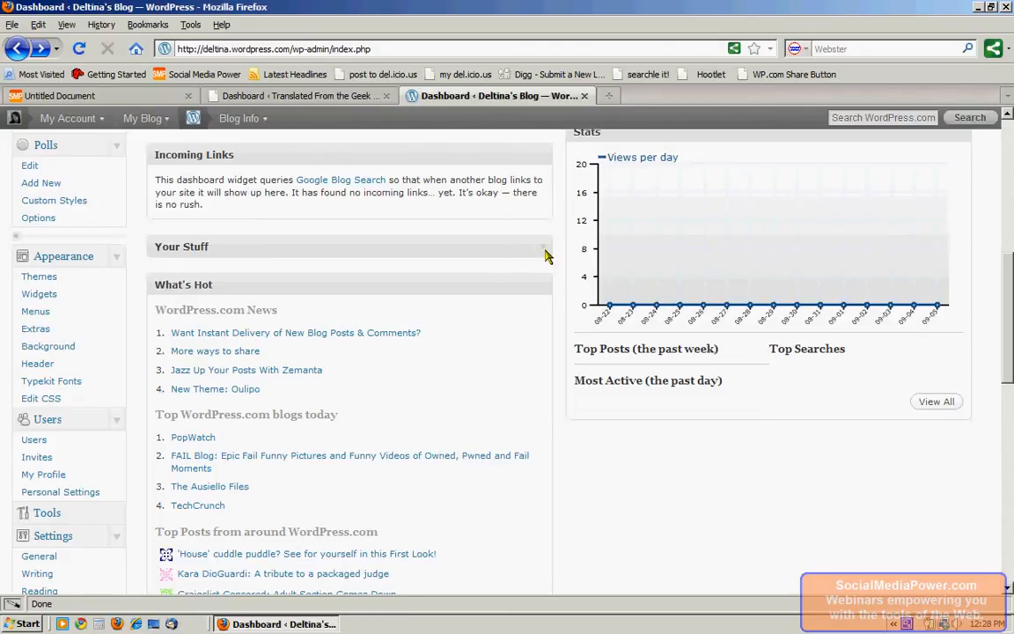
pyautogui.click(542, 247)
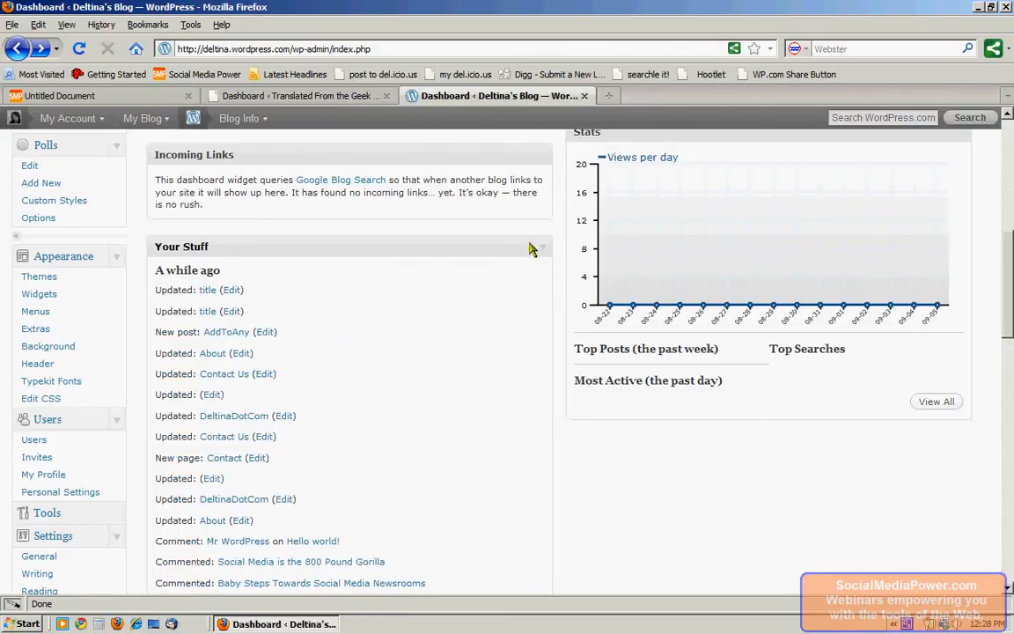
pyautogui.click(539, 246)
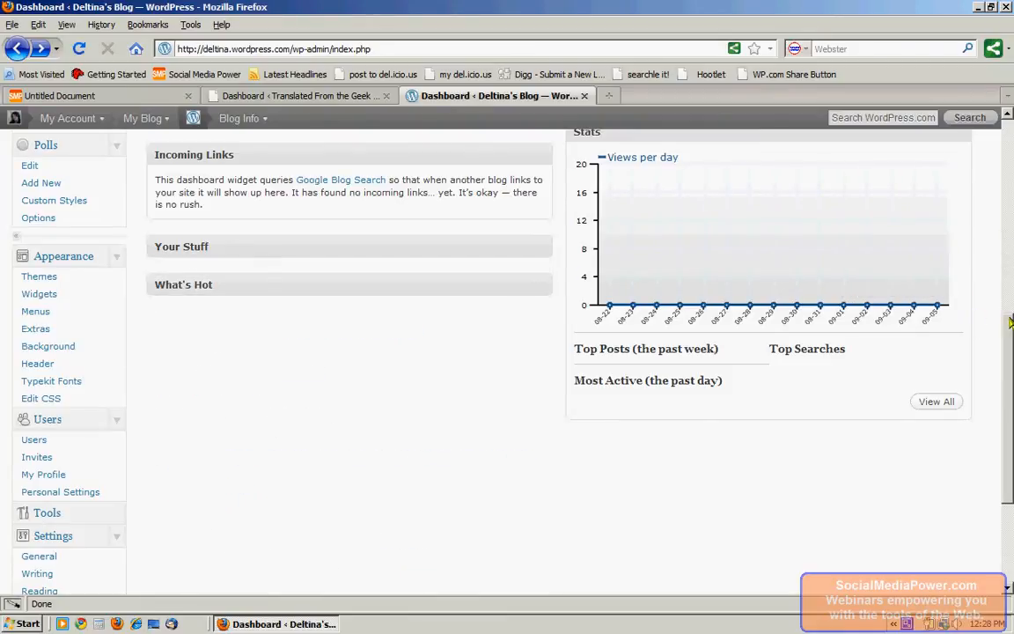
pyautogui.scroll(3)
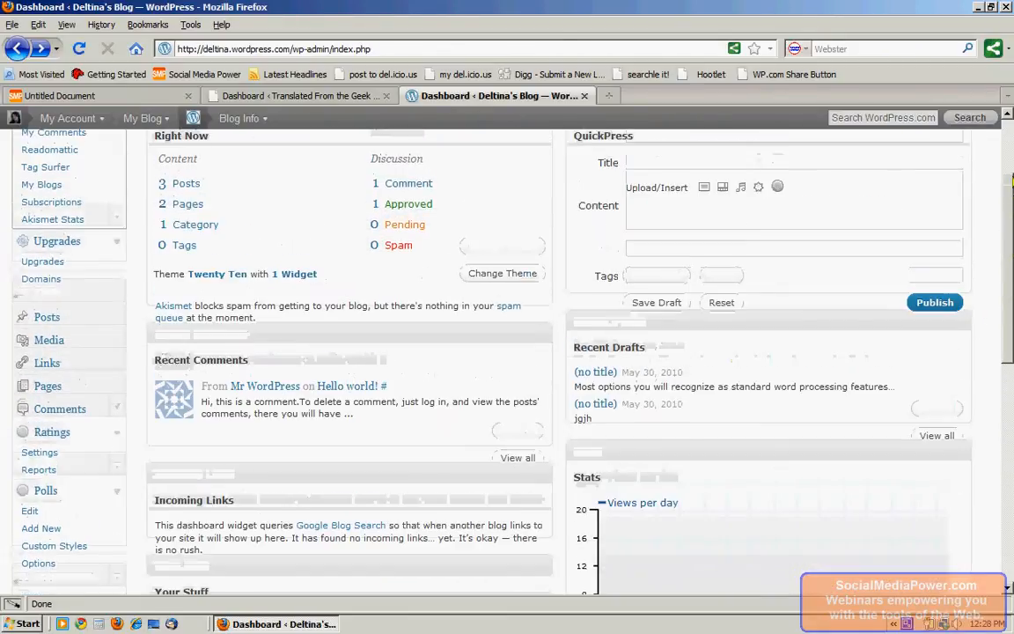
# Step: Scroll back to the top of Deltina's Blog dashboard
pyautogui.scroll(3)
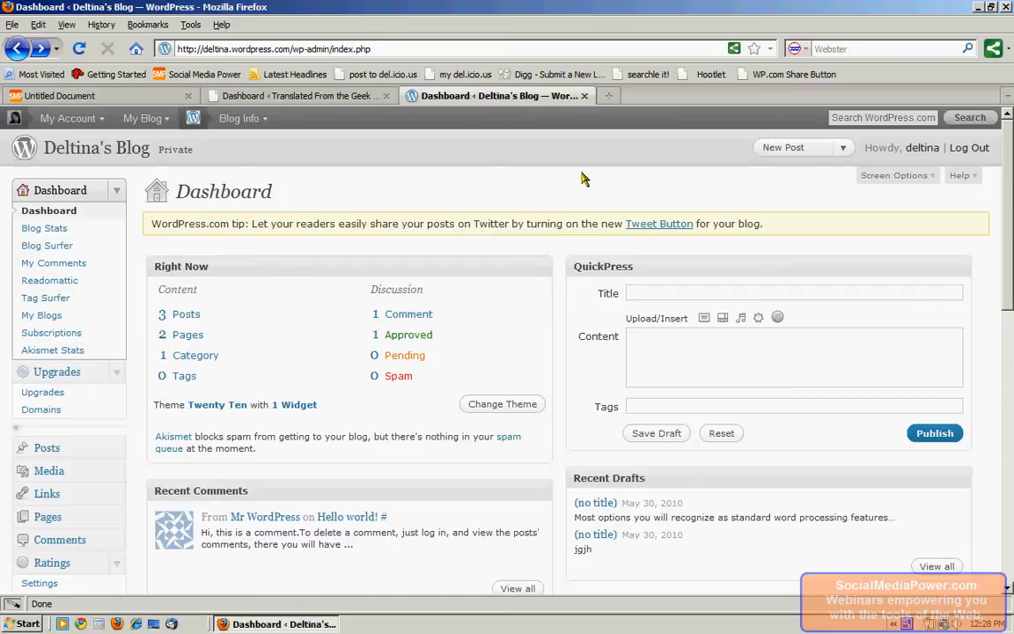
pyautogui.moveTo(127, 210)
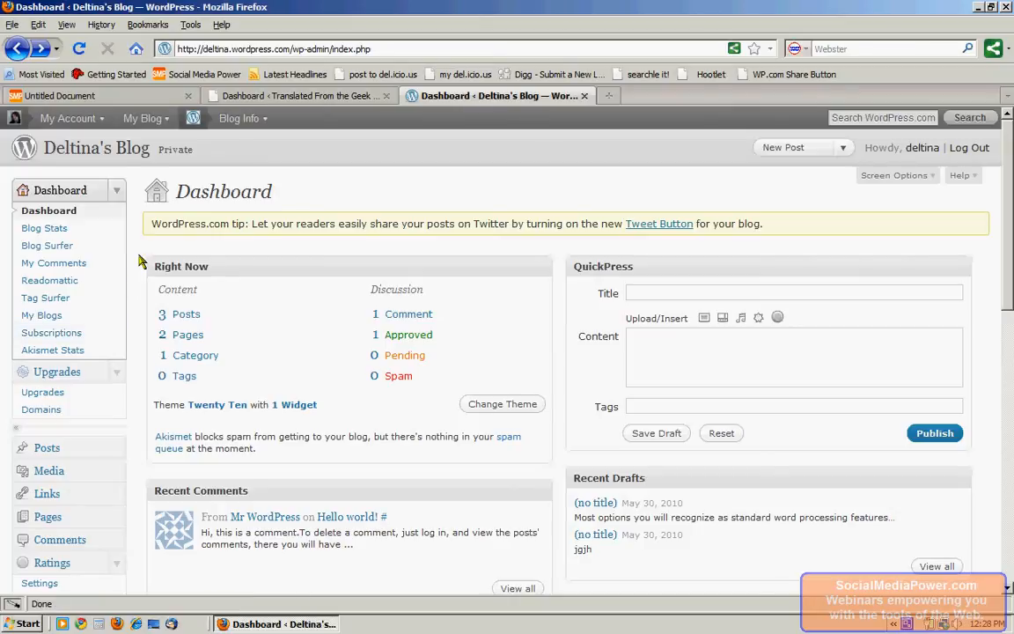
pyautogui.moveTo(120, 195)
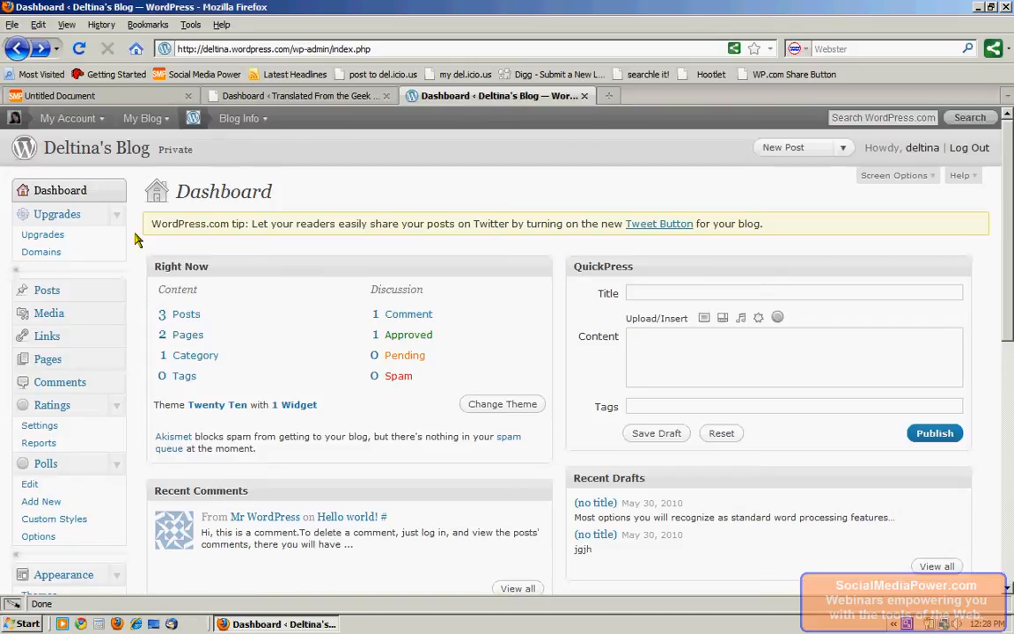
pyautogui.moveTo(42, 234)
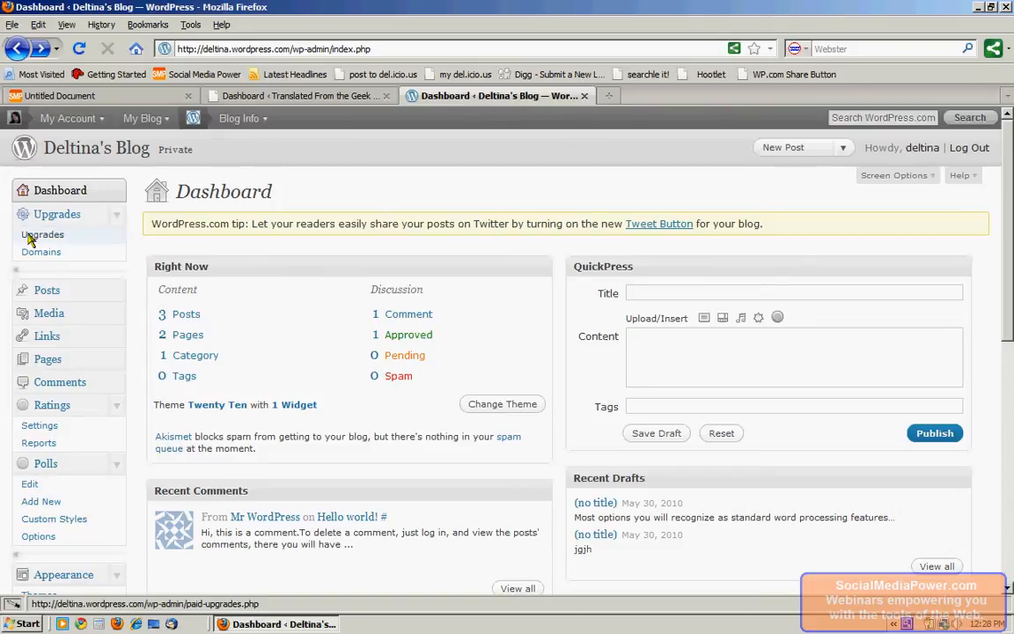
pyautogui.moveTo(123, 220)
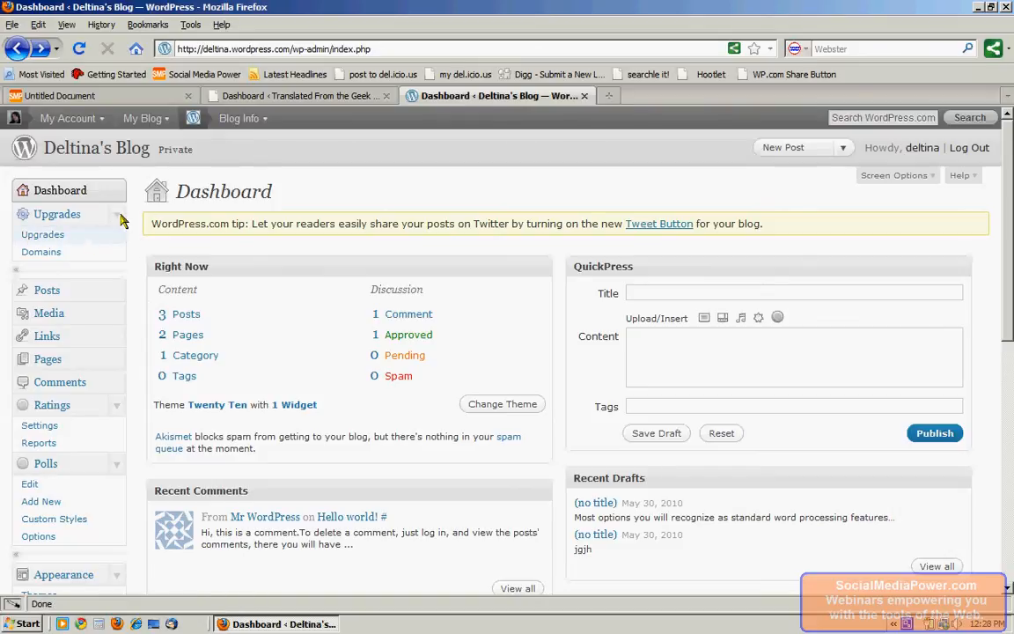
# Step: Fold away the Upgrades and Polls option groups in the admin sidebar
pyautogui.click(57, 215)
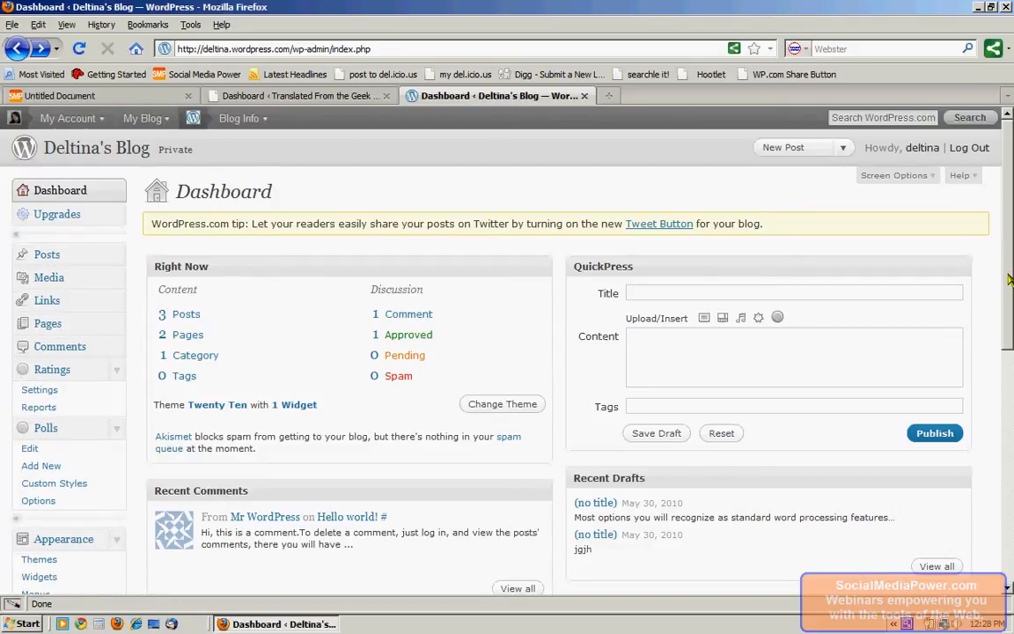
pyautogui.scroll(-3)
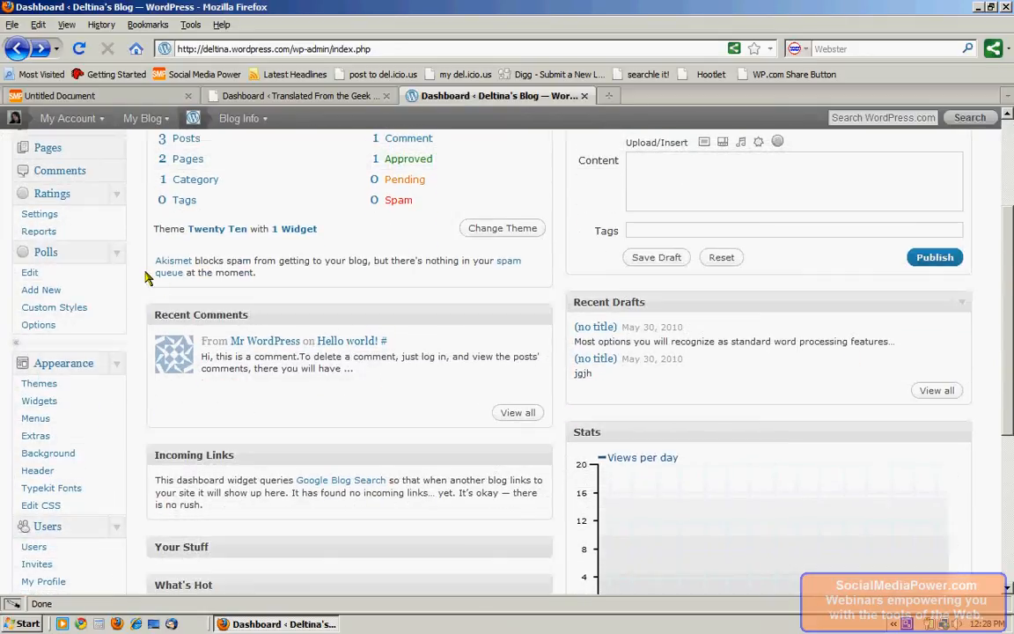
pyautogui.moveTo(116, 197)
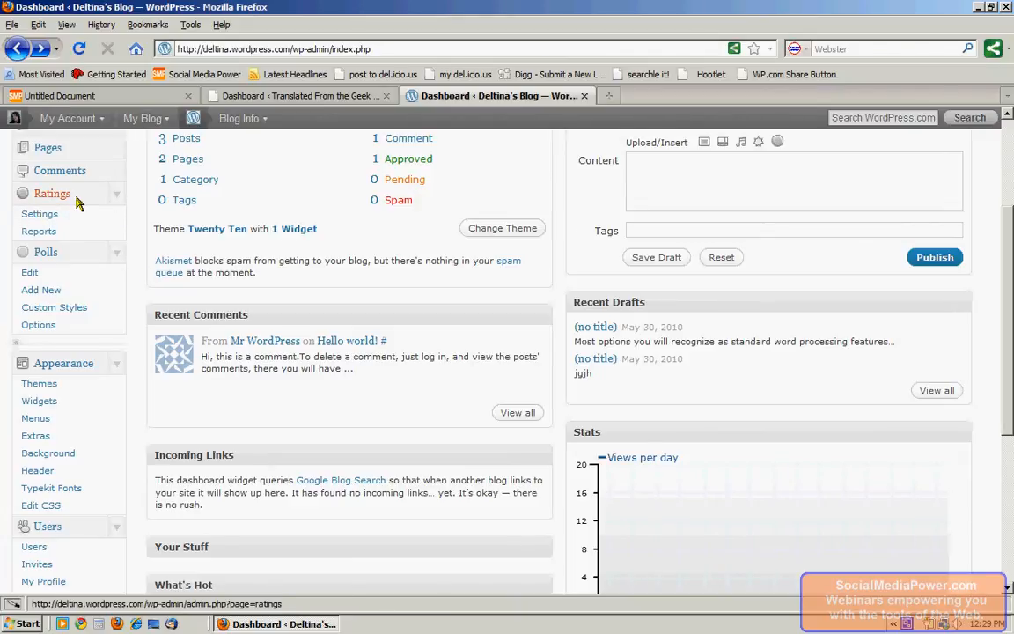
pyautogui.moveTo(86, 208)
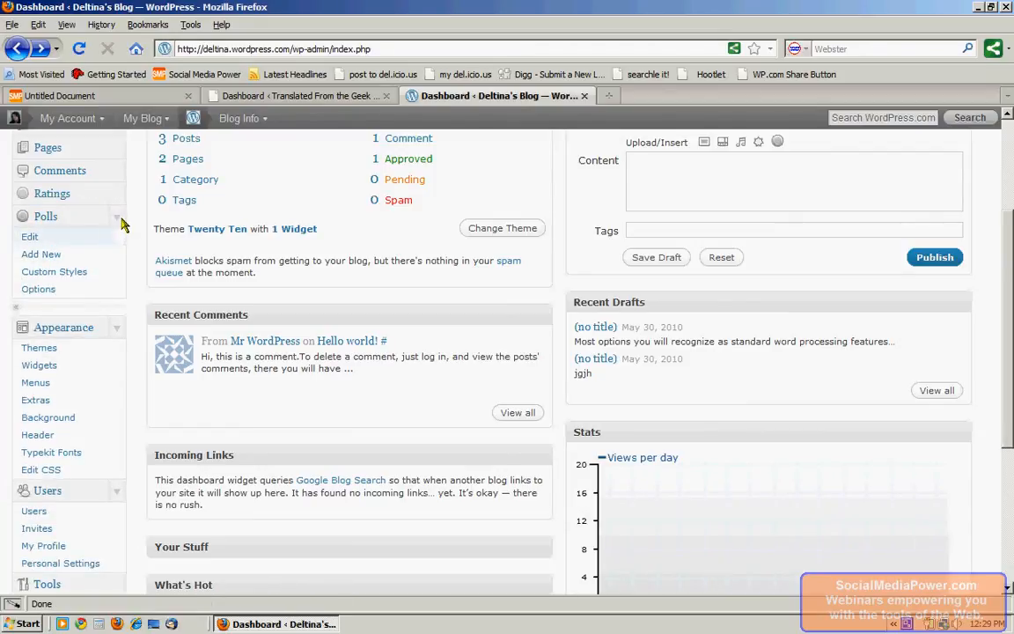
pyautogui.click(46, 215)
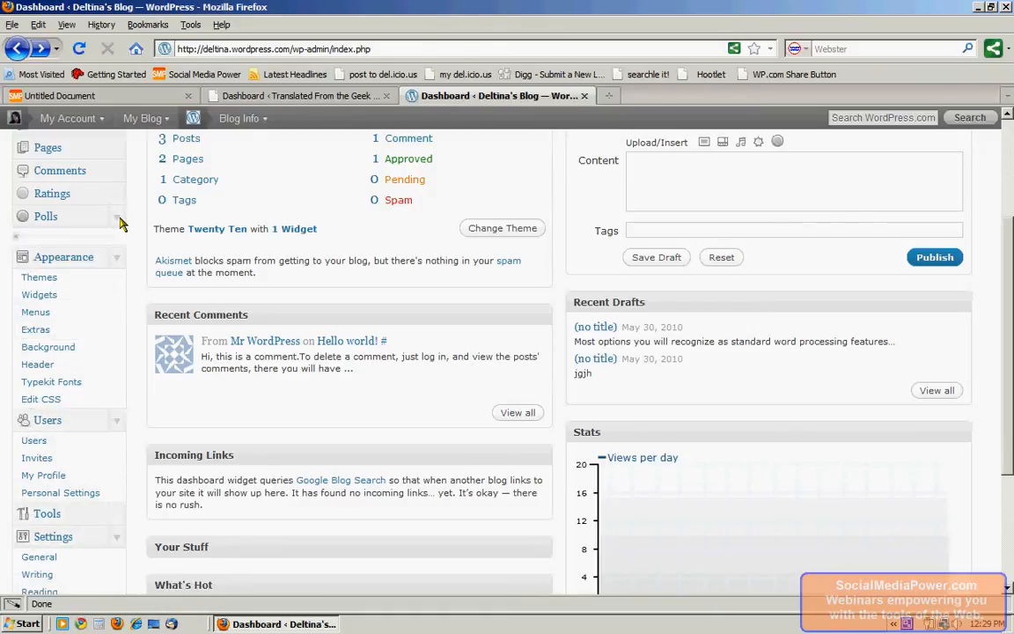
pyautogui.moveTo(91, 239)
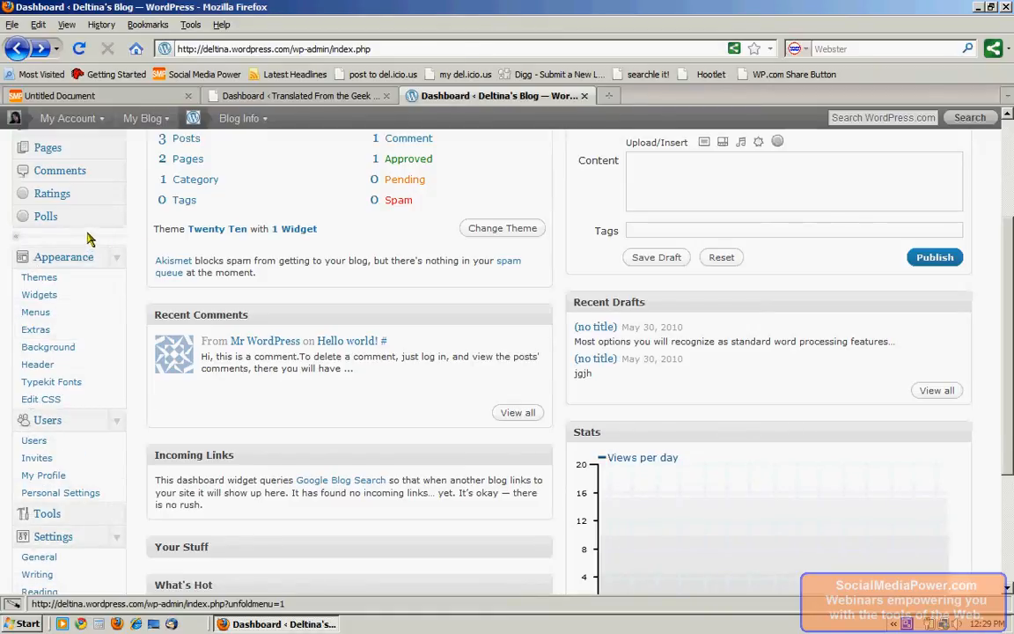
pyautogui.moveTo(144, 243)
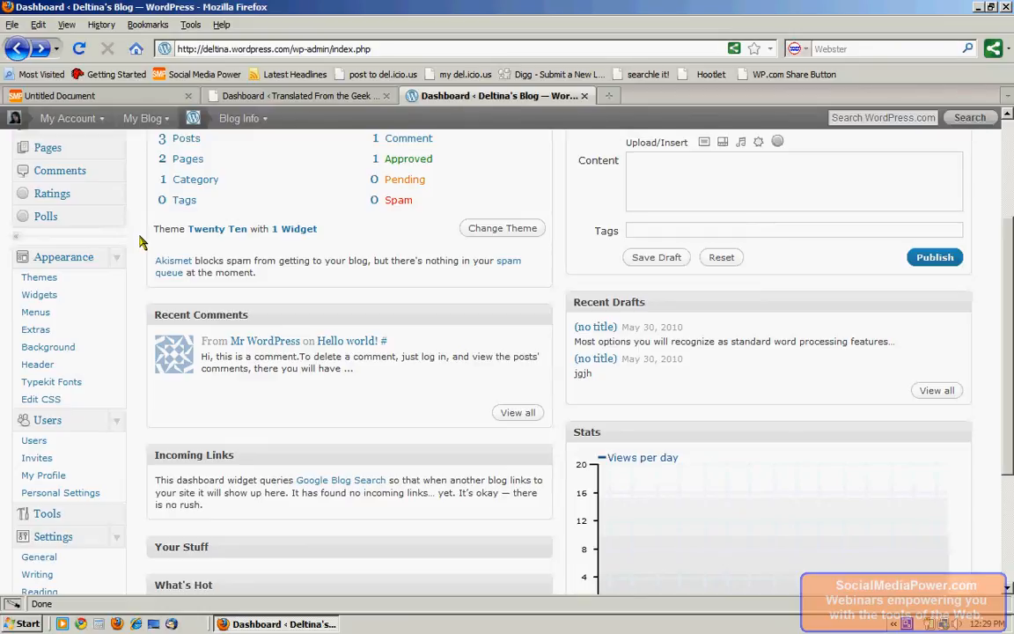
pyautogui.moveTo(141, 273)
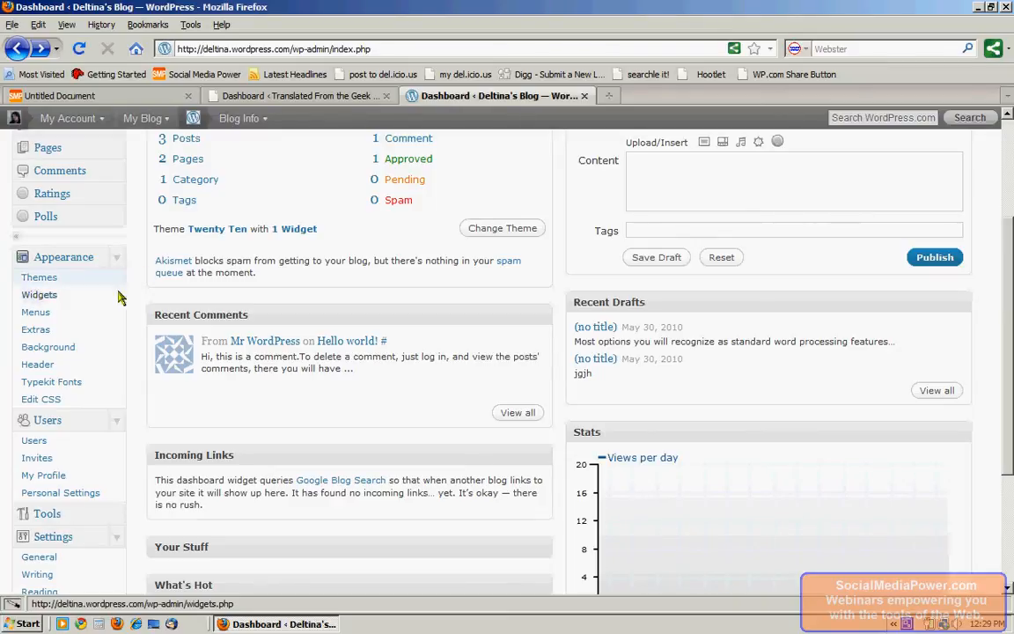
pyautogui.moveTo(35, 311)
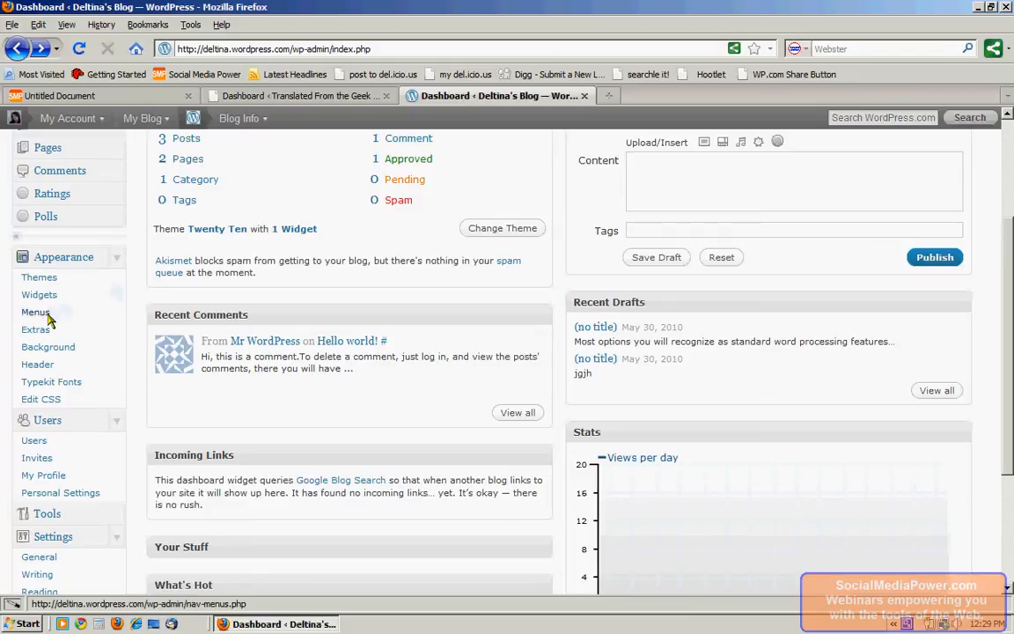
pyautogui.moveTo(35, 329)
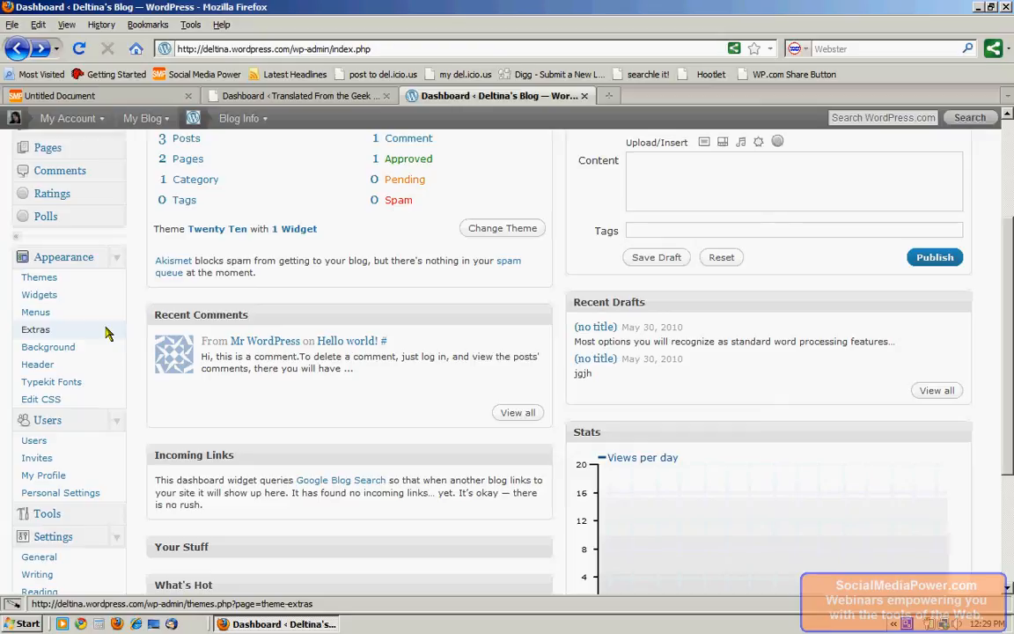
pyautogui.moveTo(47, 345)
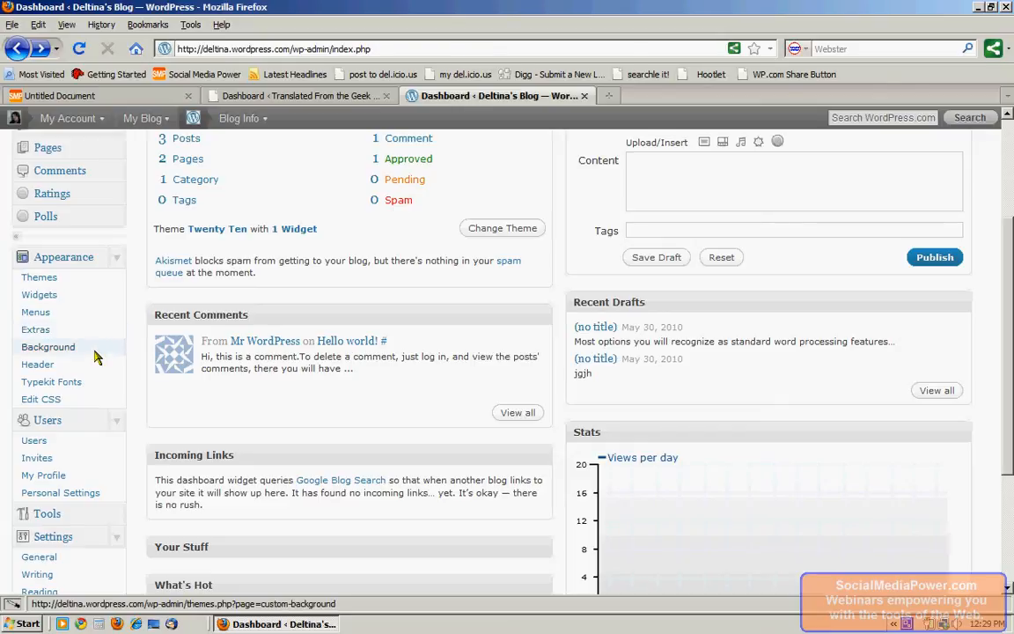
pyautogui.moveTo(37, 363)
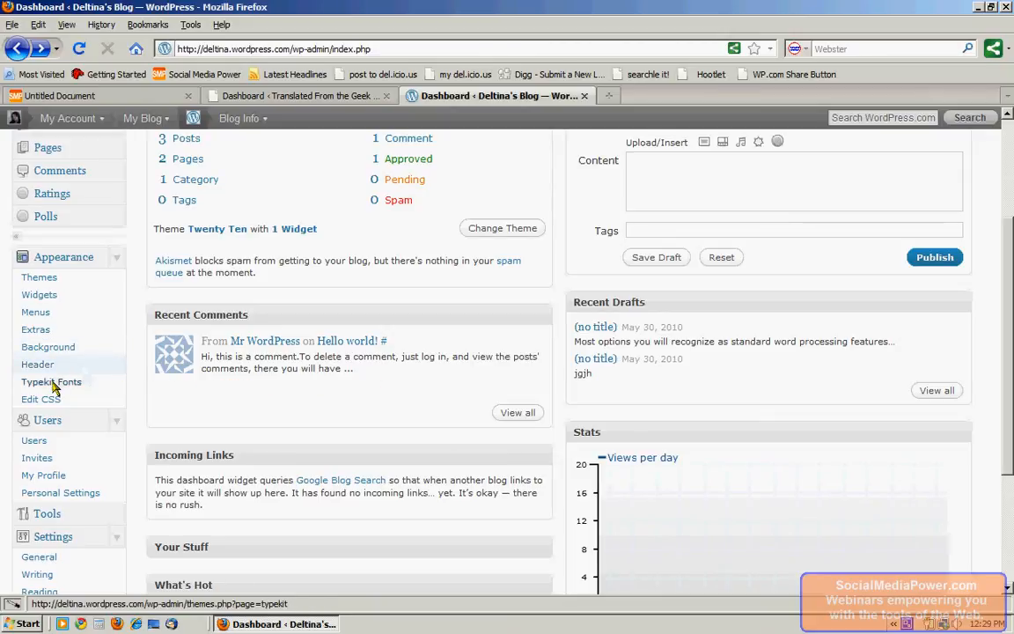
pyautogui.moveTo(97, 389)
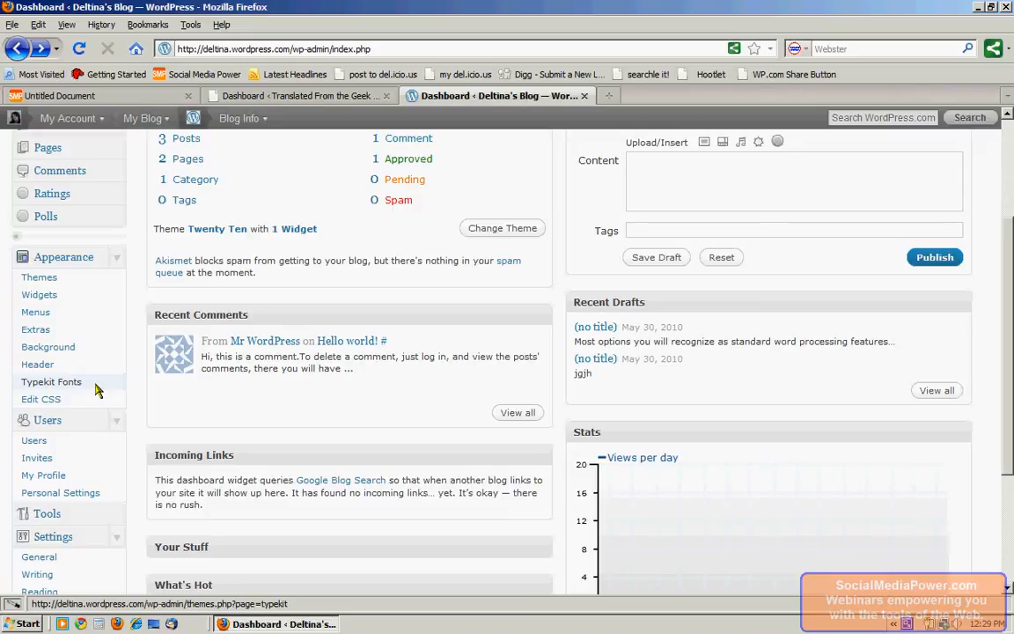
pyautogui.moveTo(41, 397)
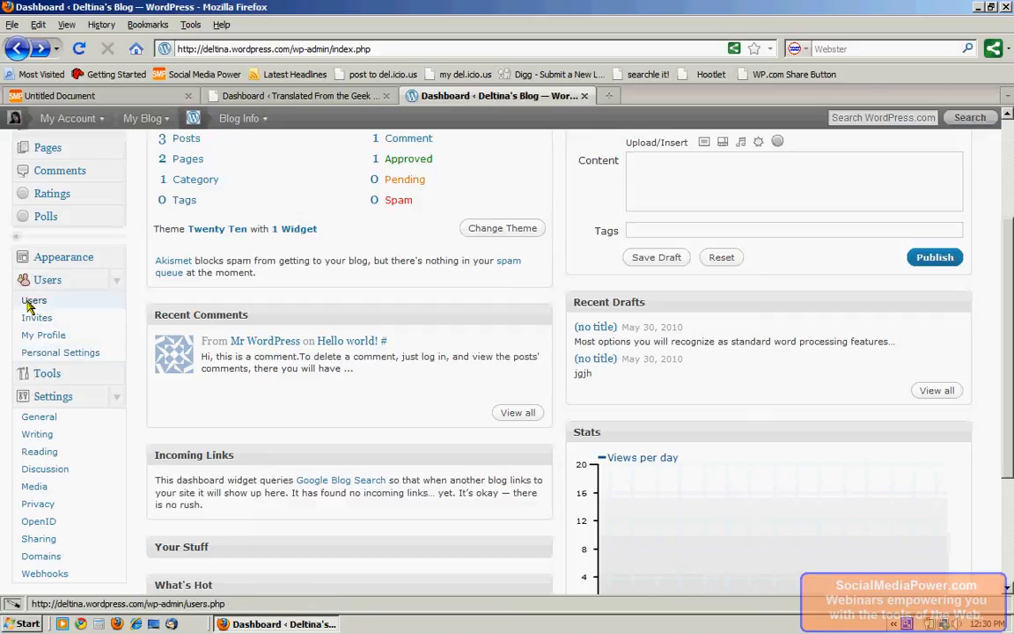
pyautogui.moveTo(37, 317)
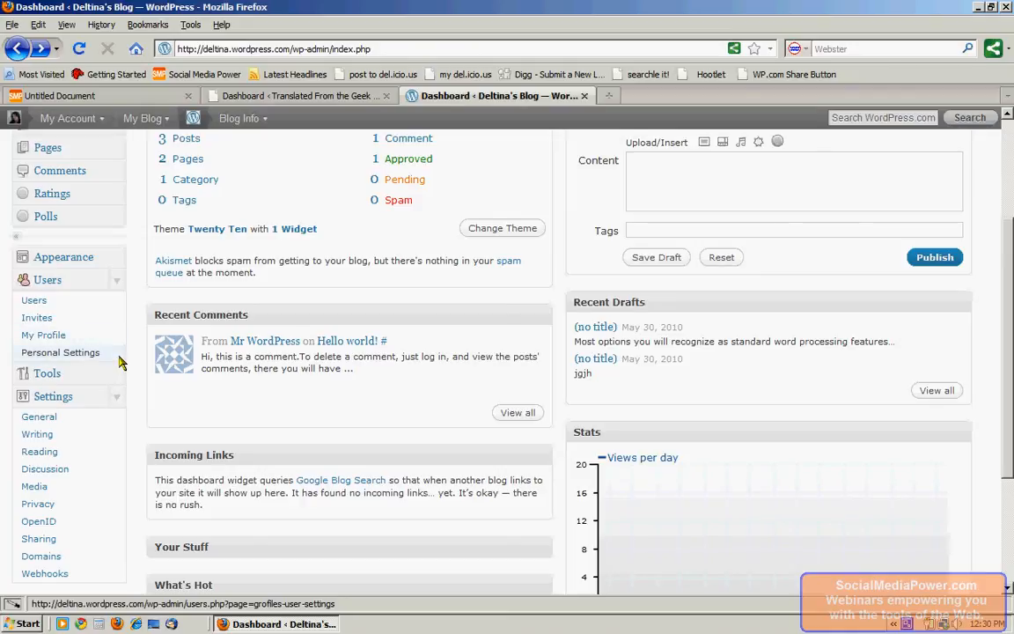
# Step: Fold away the Users option group in the WordPress.com admin menu
pyautogui.click(48, 278)
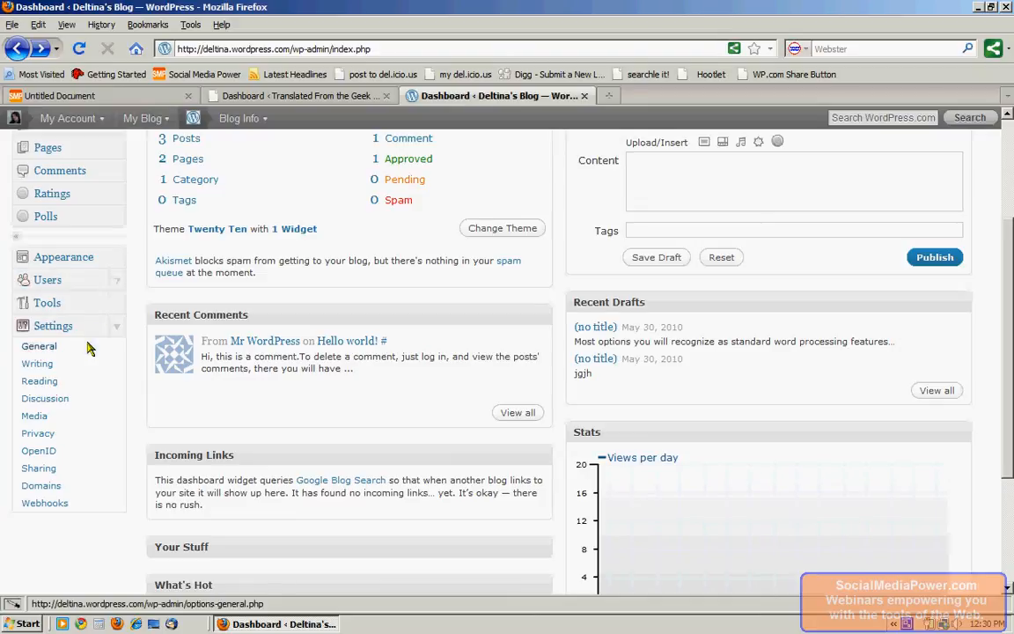
pyautogui.moveTo(37, 363)
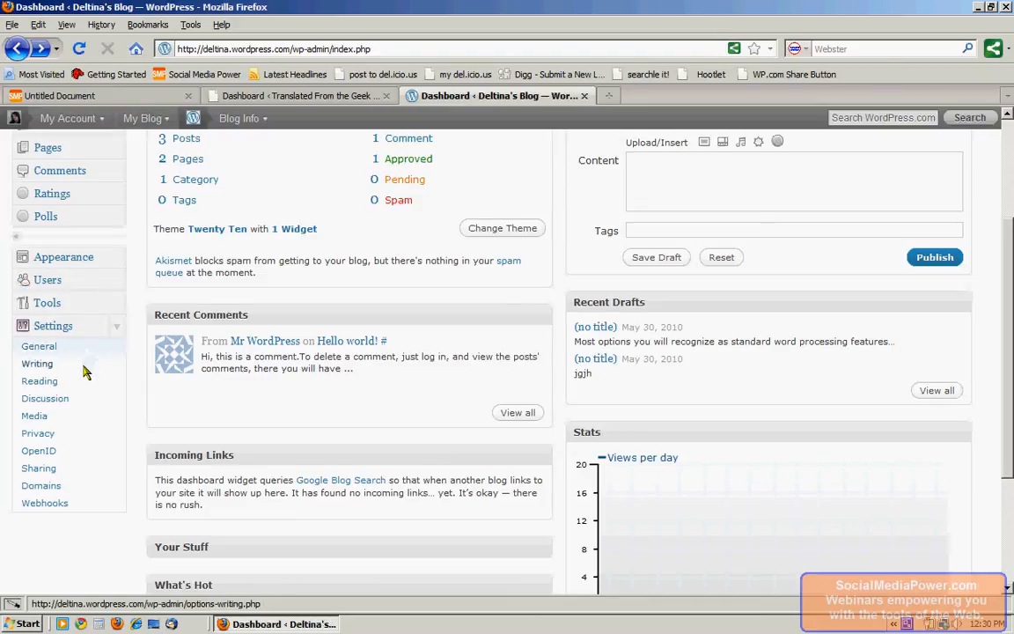
pyautogui.moveTo(46, 398)
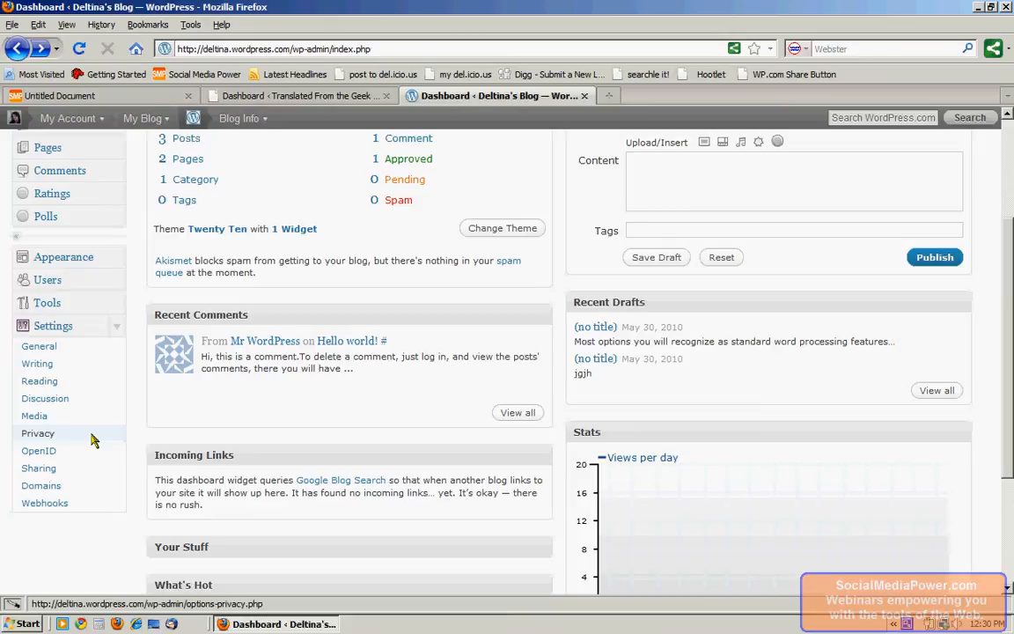
pyautogui.moveTo(104, 449)
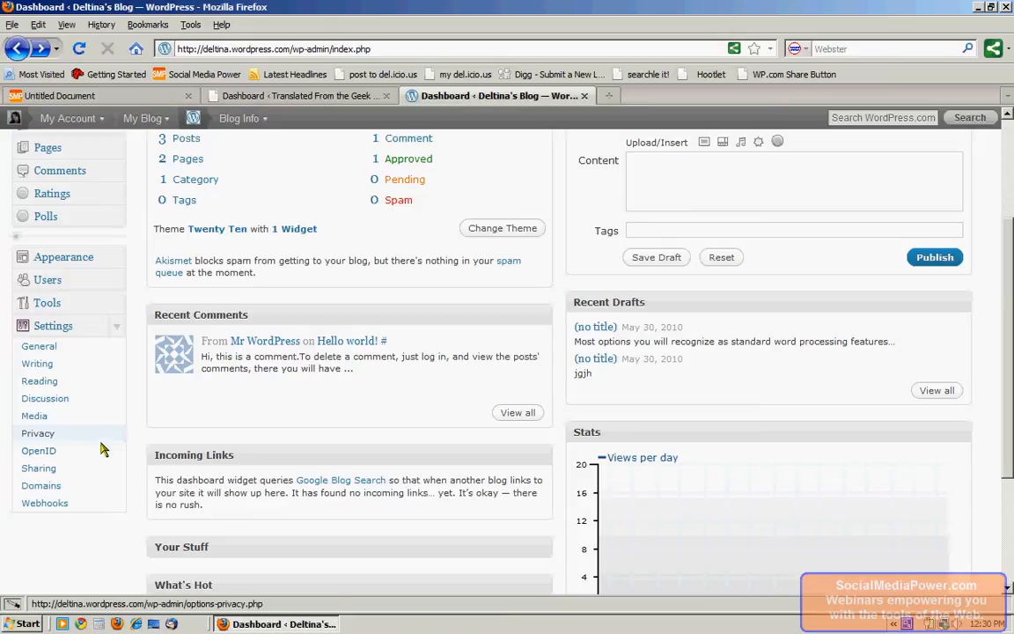
pyautogui.moveTo(38, 450)
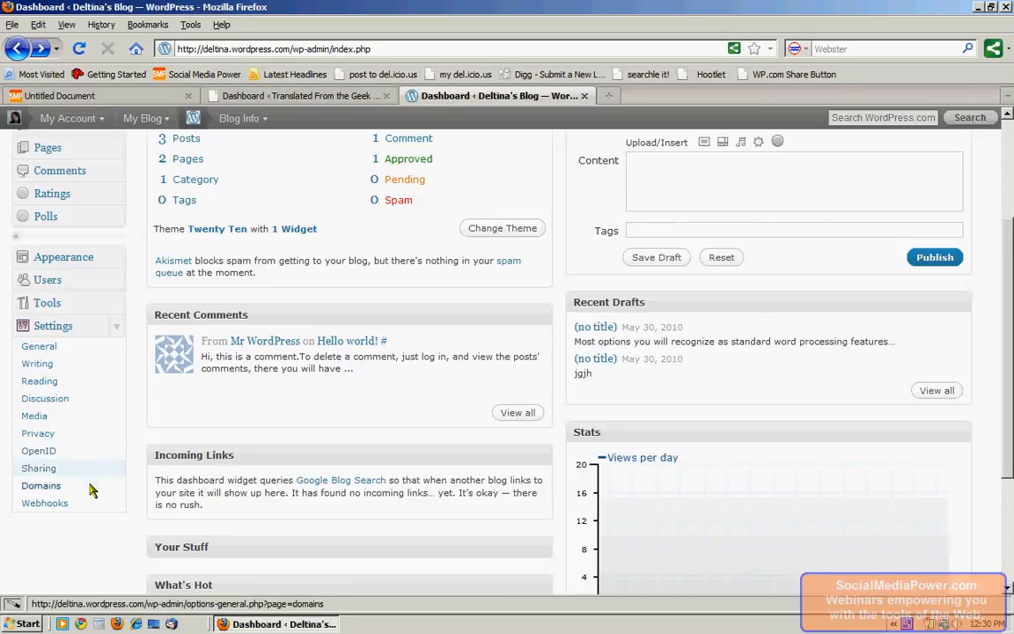
pyautogui.moveTo(39, 451)
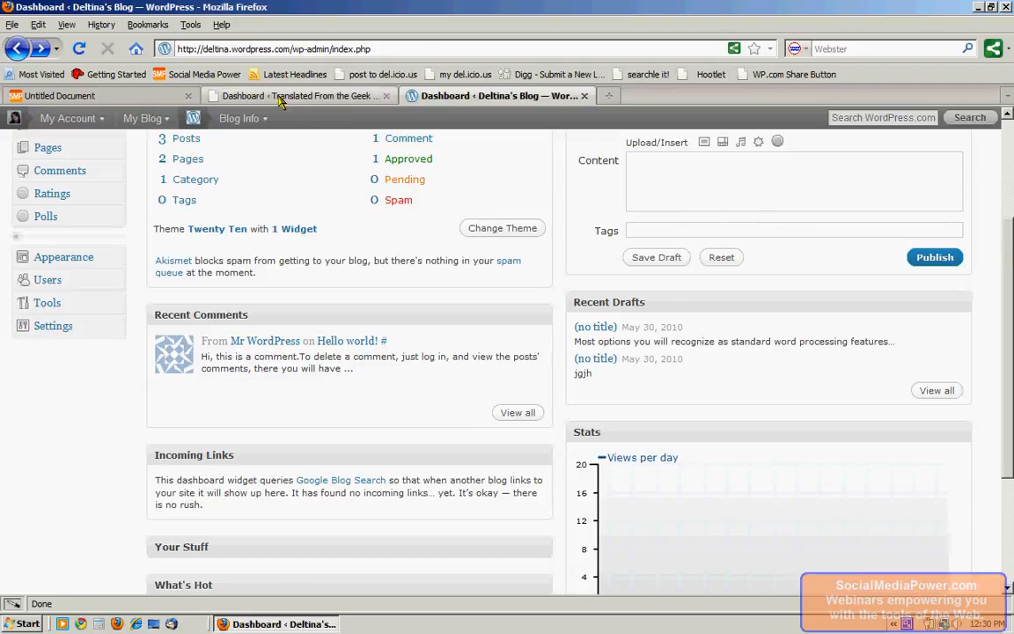
# Step: Return to the self-hosted Translated From the Geek dashboard showing Right Now and QuickPress
pyautogui.click(299, 95)
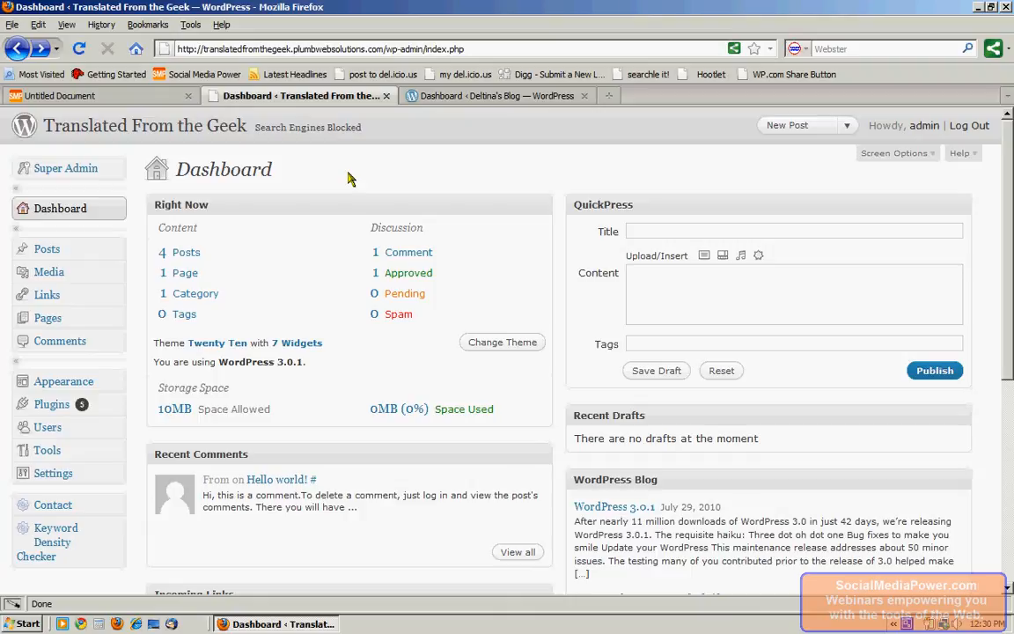
pyautogui.moveTo(377, 167)
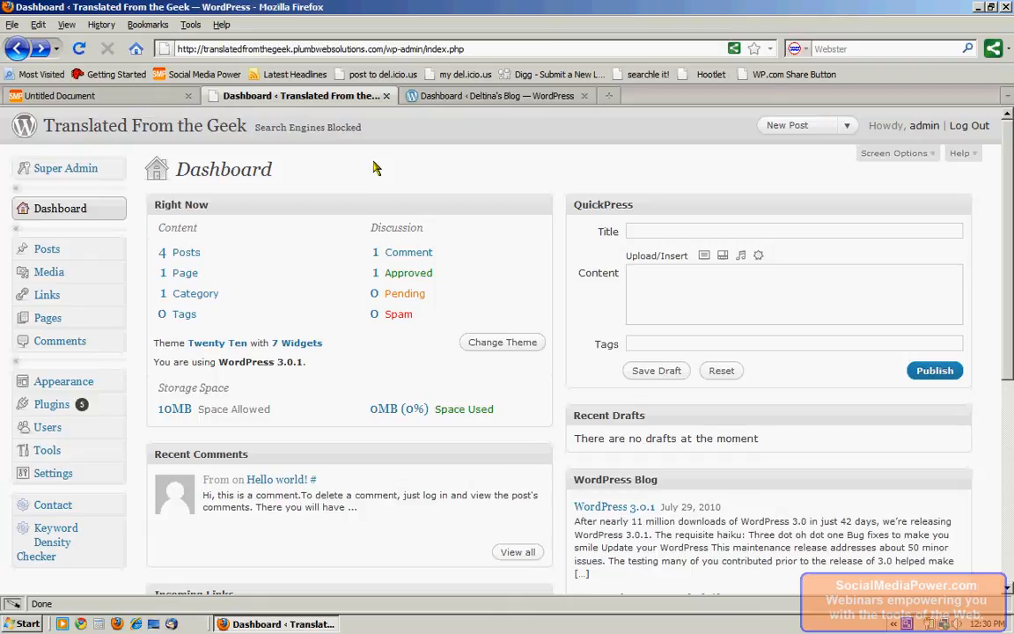
pyautogui.moveTo(416, 166)
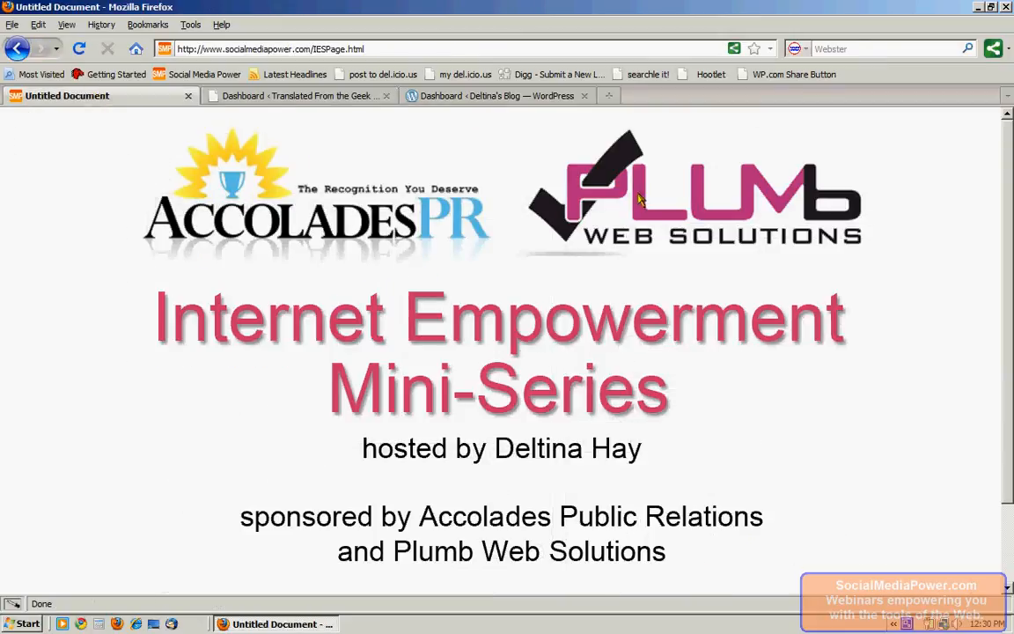
pyautogui.moveTo(957, 176)
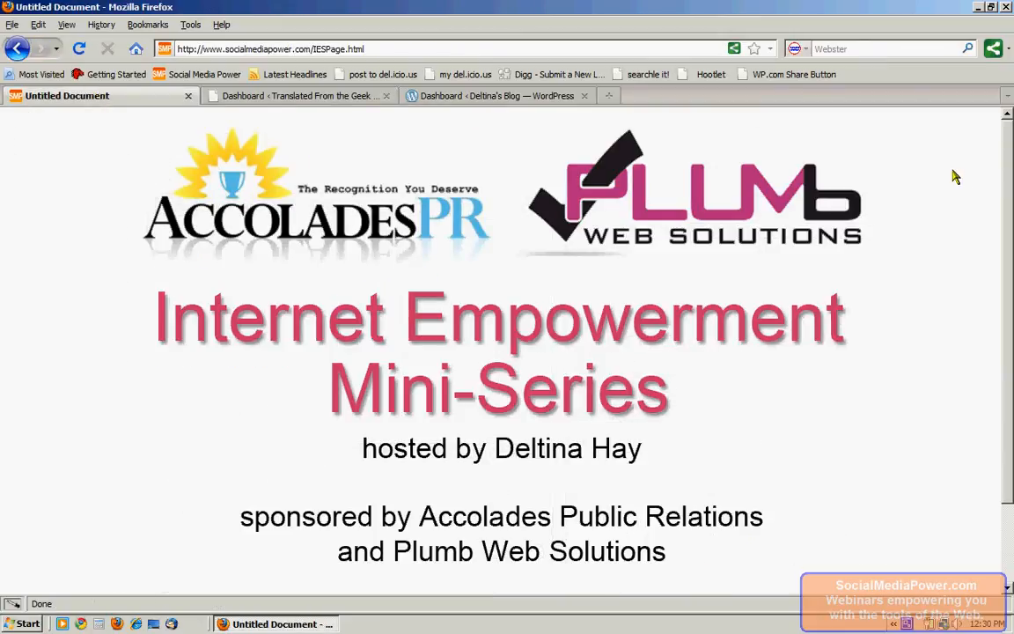